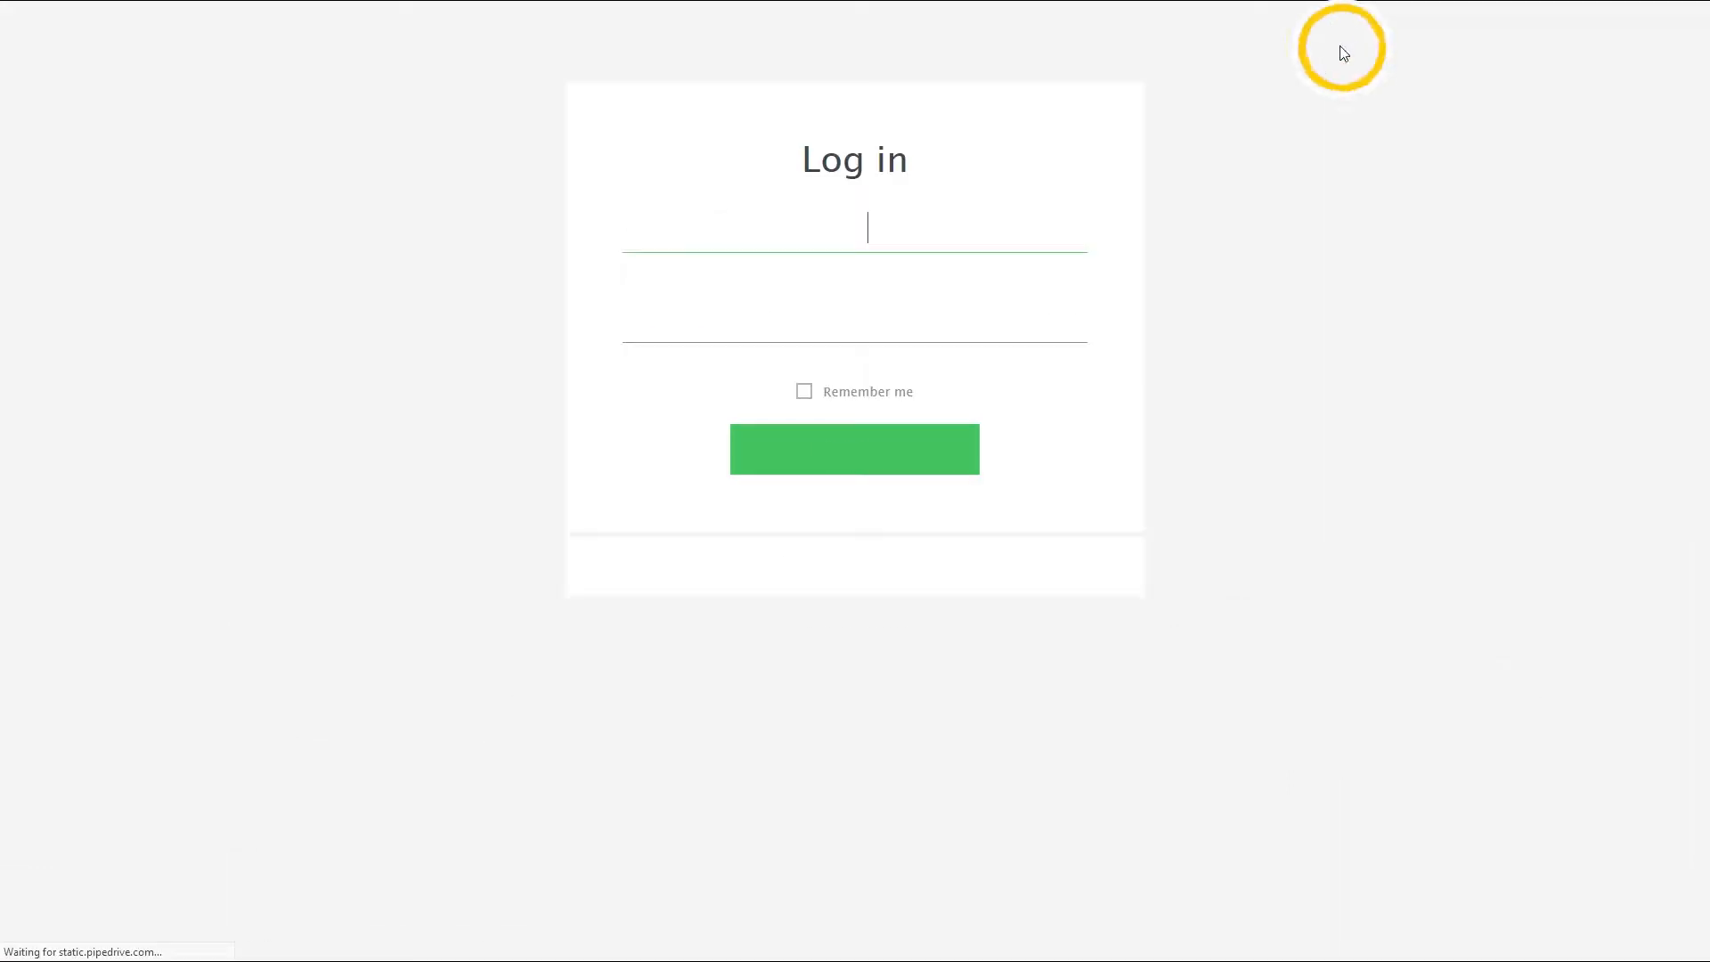
- Log in to the Pipedrive company account to reach the empty deals pipeline
{"action": "left_click", "coordinate": [854, 448]}
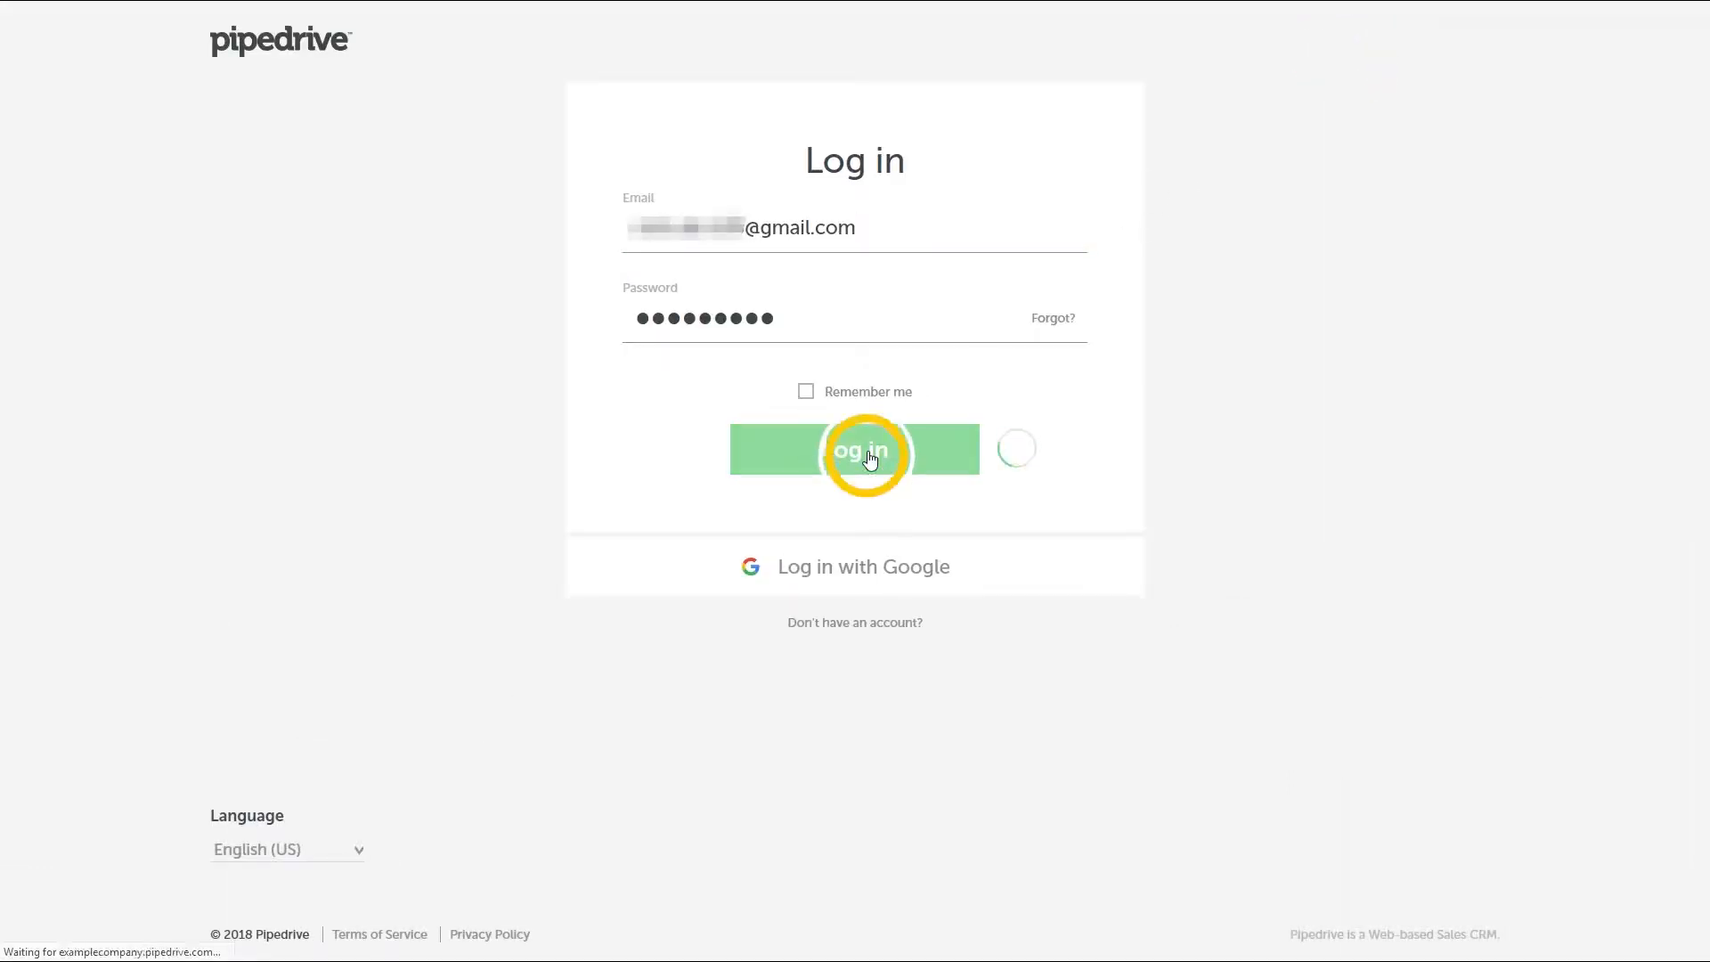
{"action": "left_click", "coordinate": [854, 449]}
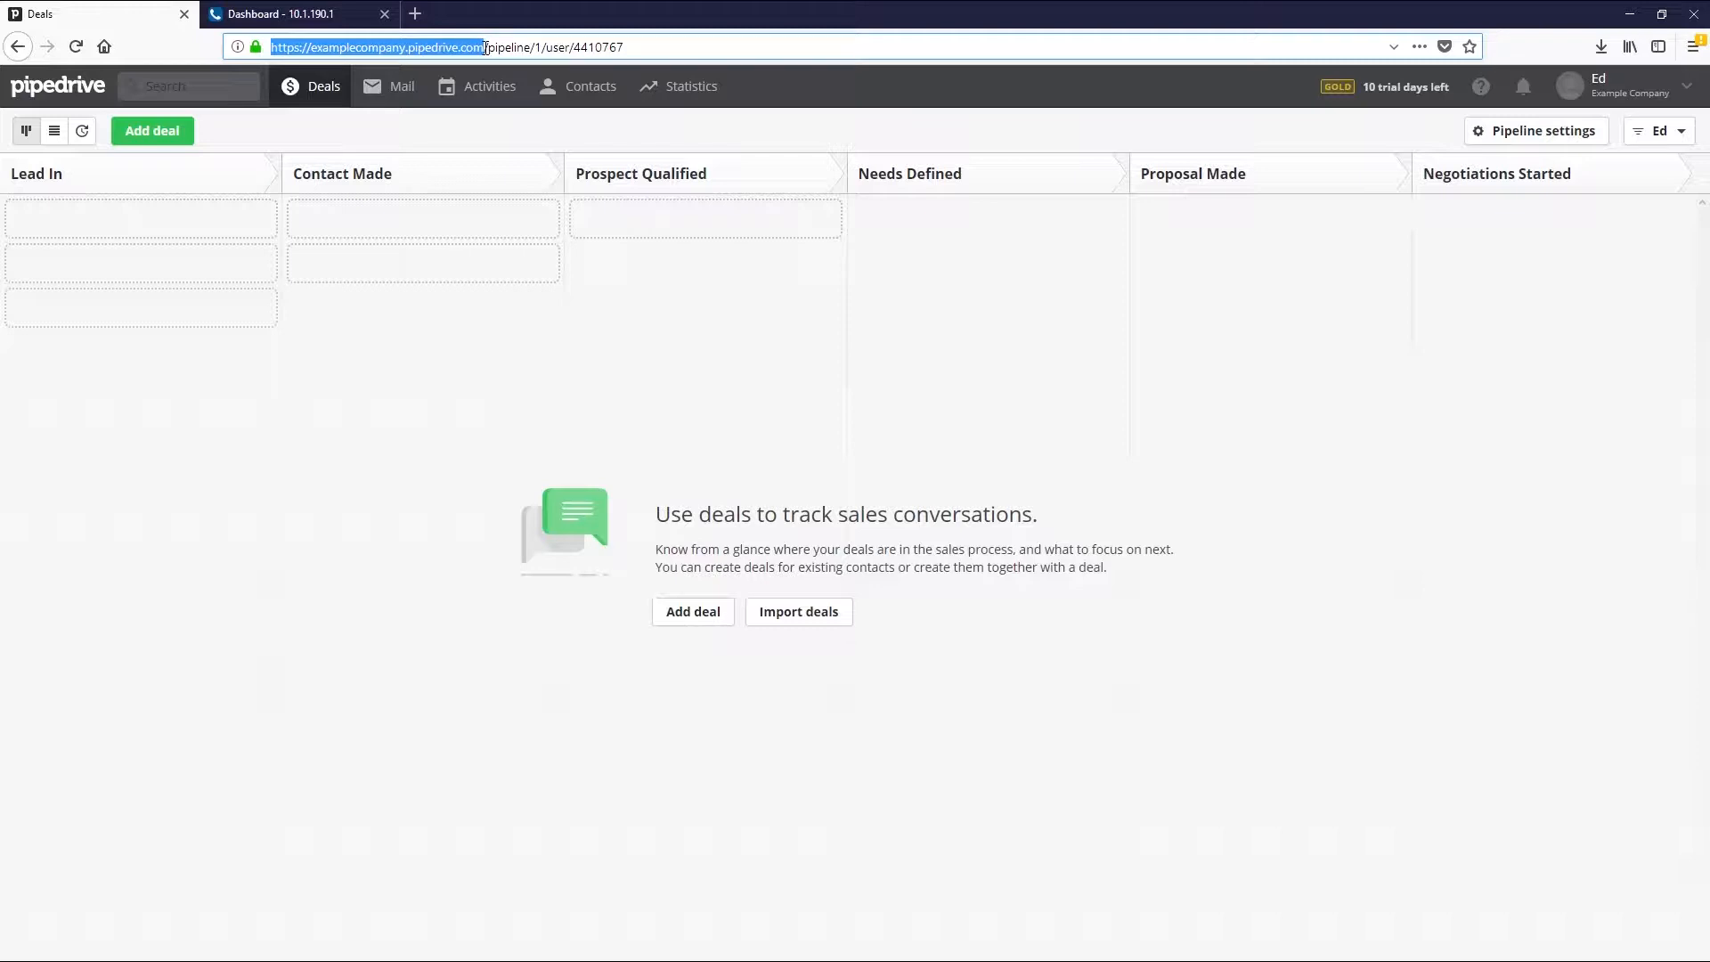
- Scope the PBXware dashboard to tenant 201 — Tenant01 and show its Settings sections
{"action": "left_click", "coordinate": [288, 13]}
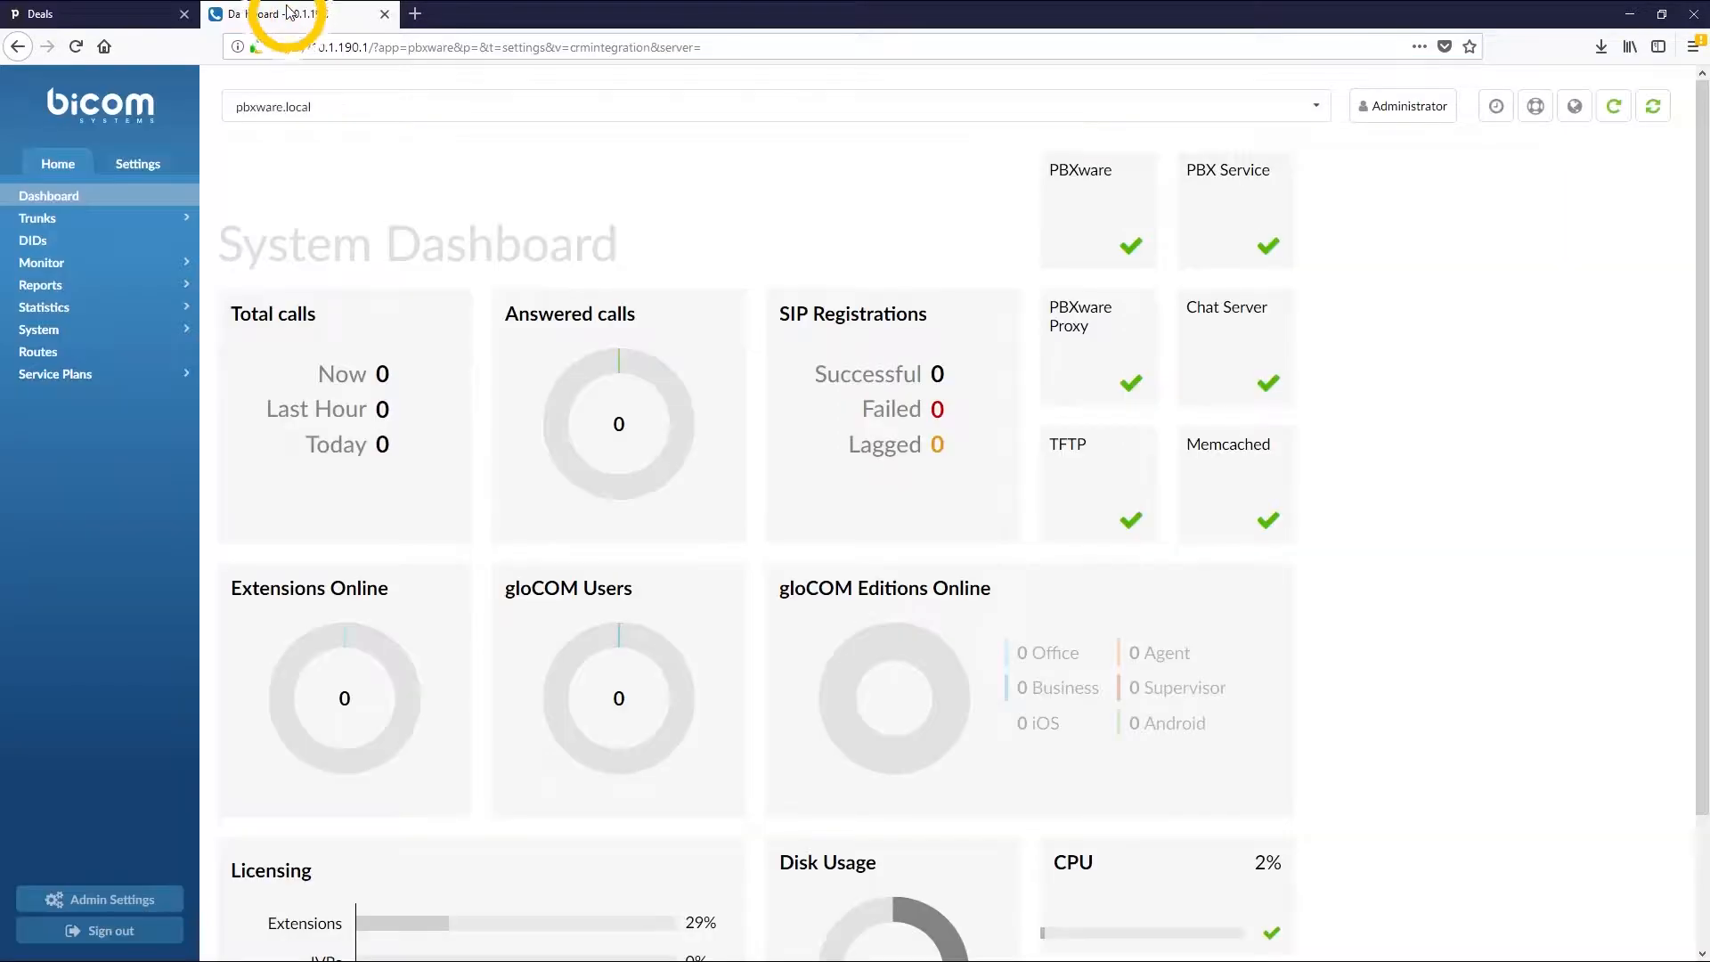
{"action": "left_click", "coordinate": [773, 106]}
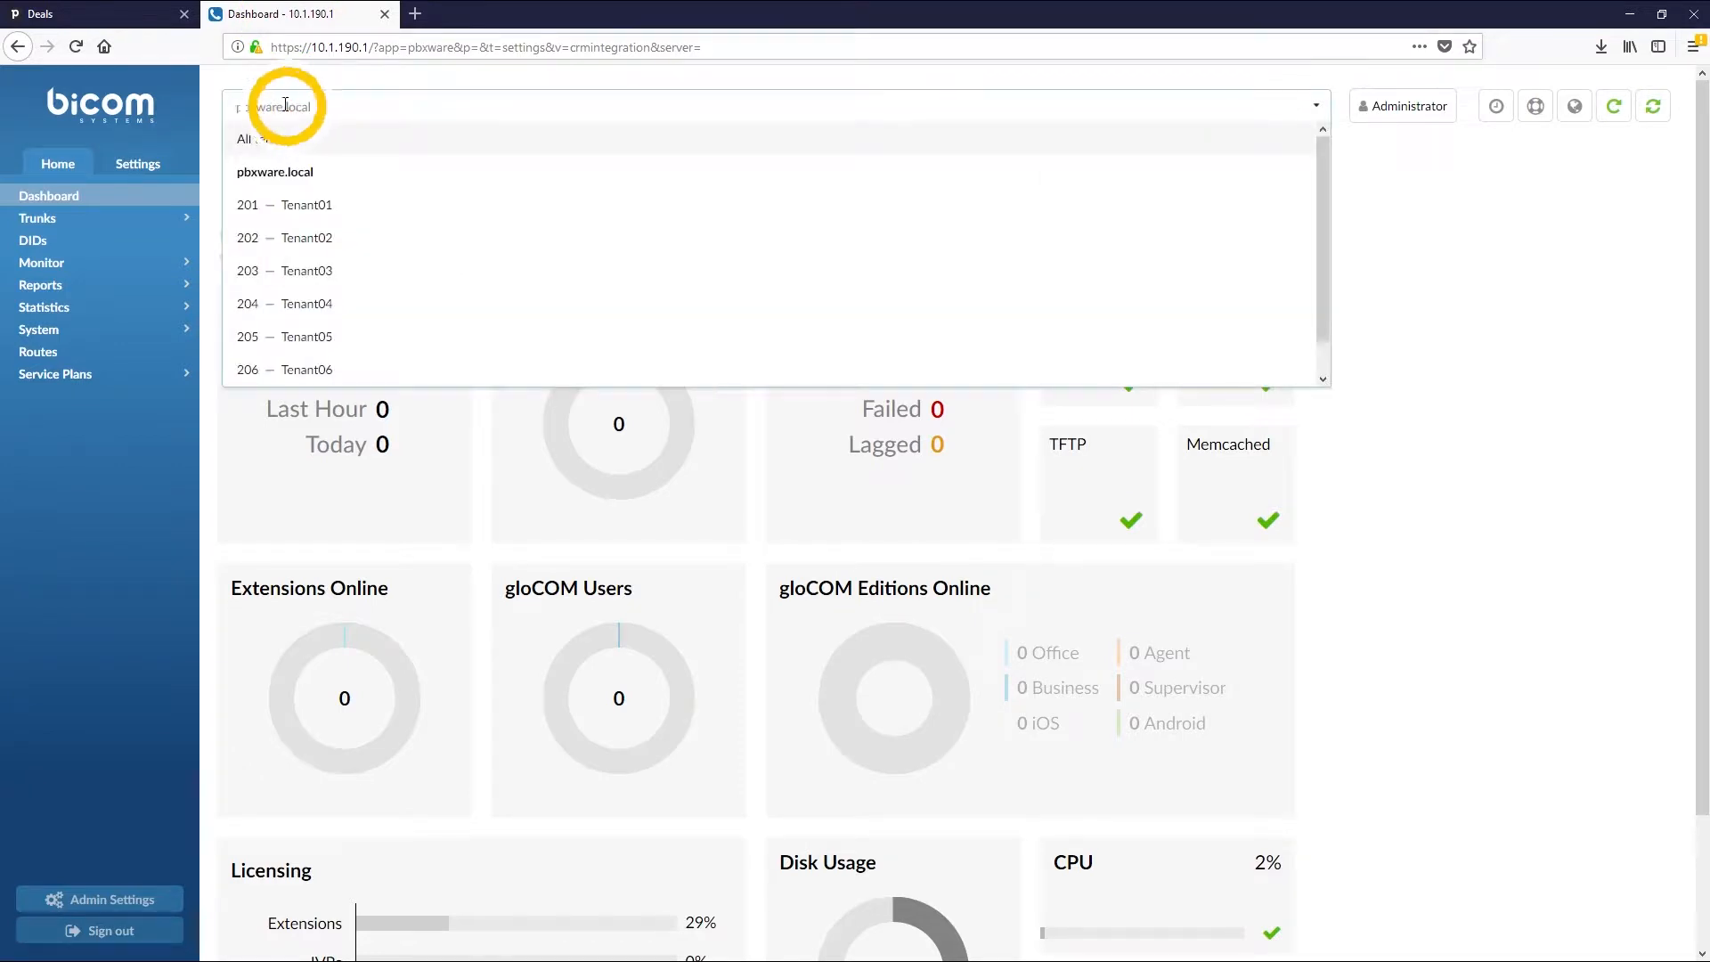
{"action": "left_click", "coordinate": [285, 205]}
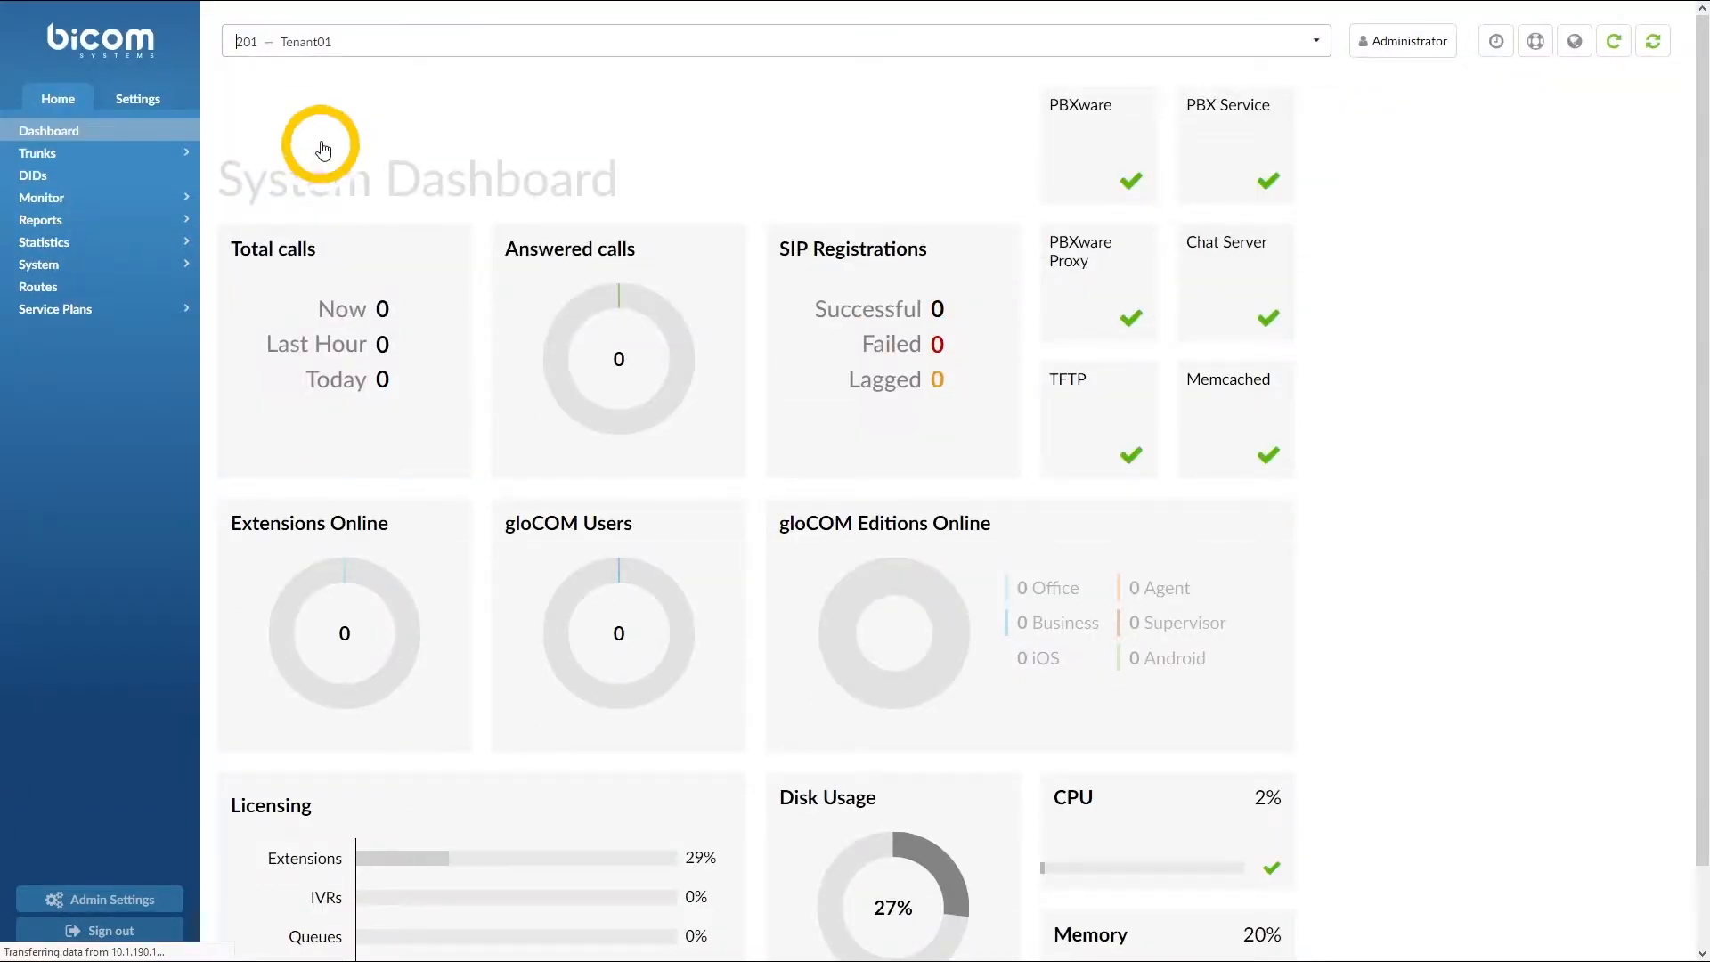
{"action": "left_click", "coordinate": [137, 98]}
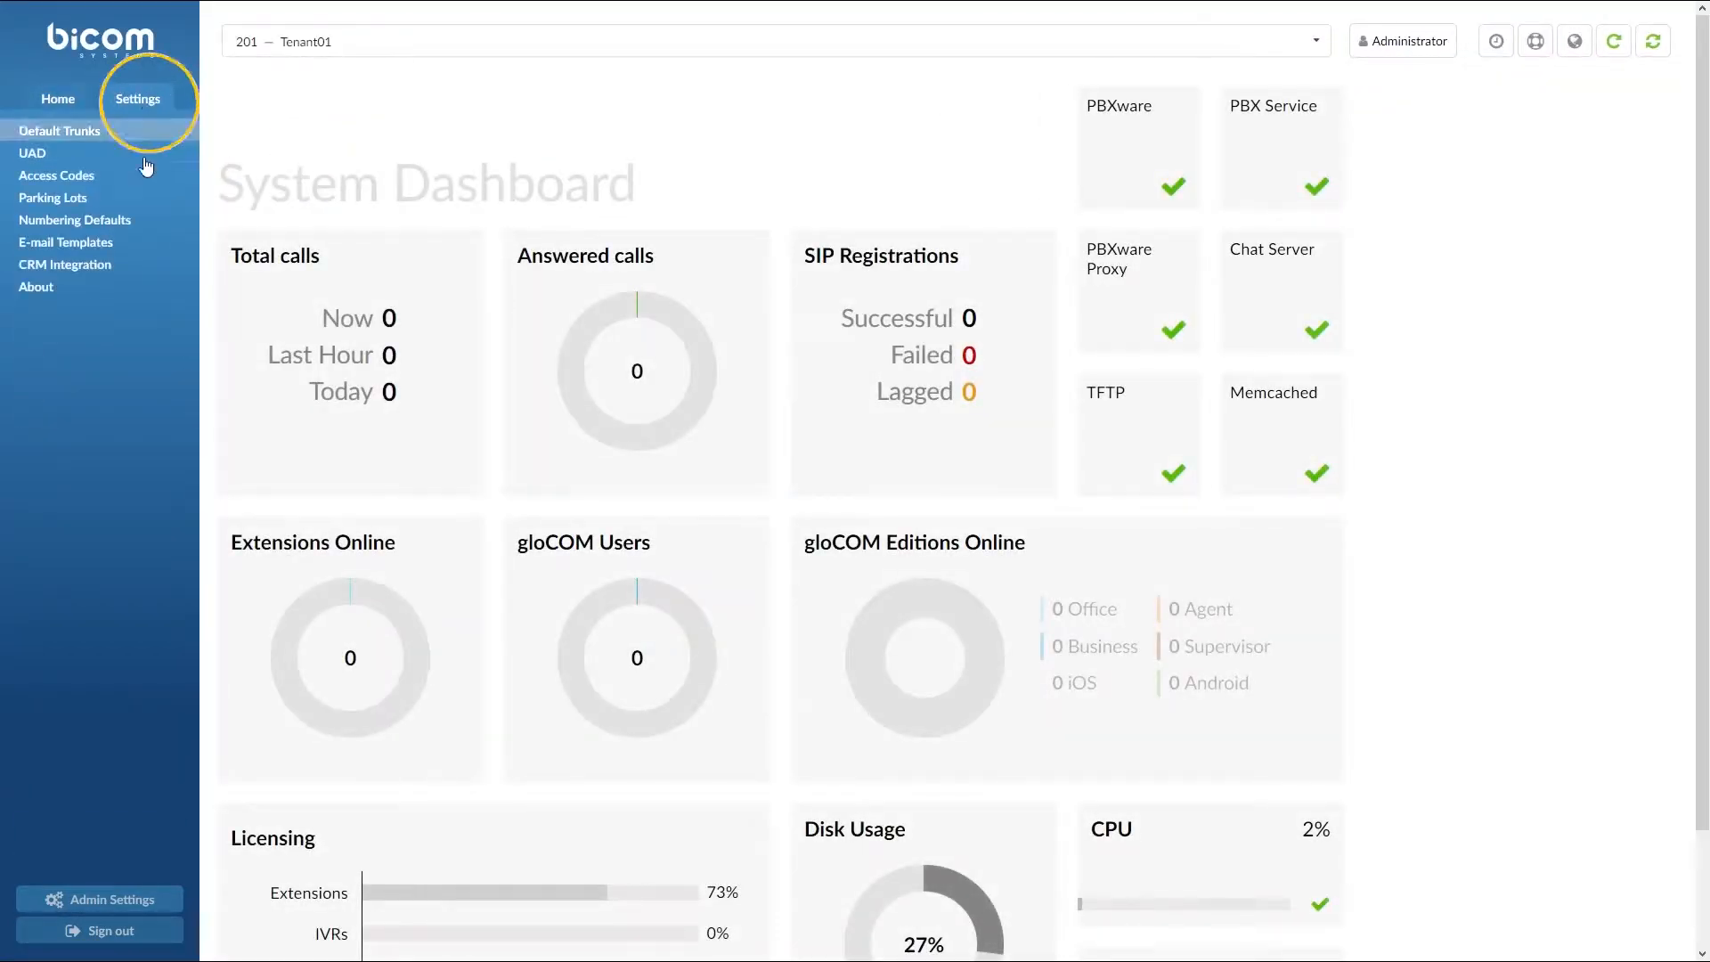
- Enable Tenant01's CRM Integration and choose Pipedrive as the CRM type
{"action": "left_click", "coordinate": [65, 263]}
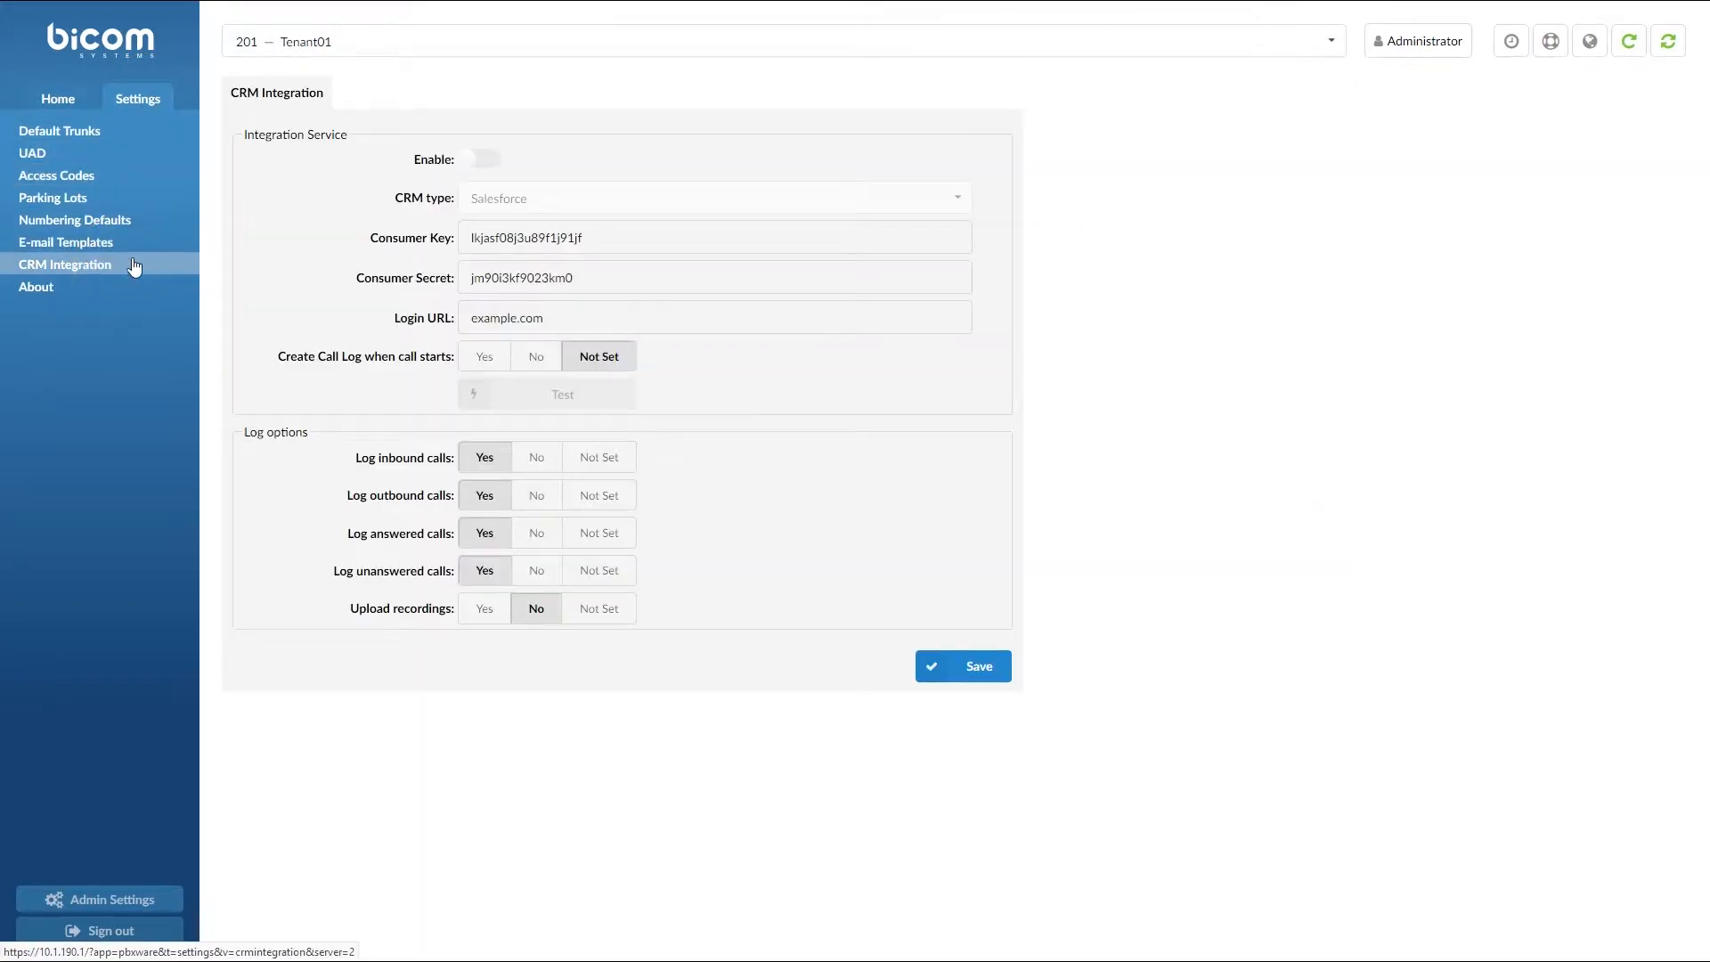
{"action": "left_click", "coordinate": [474, 158]}
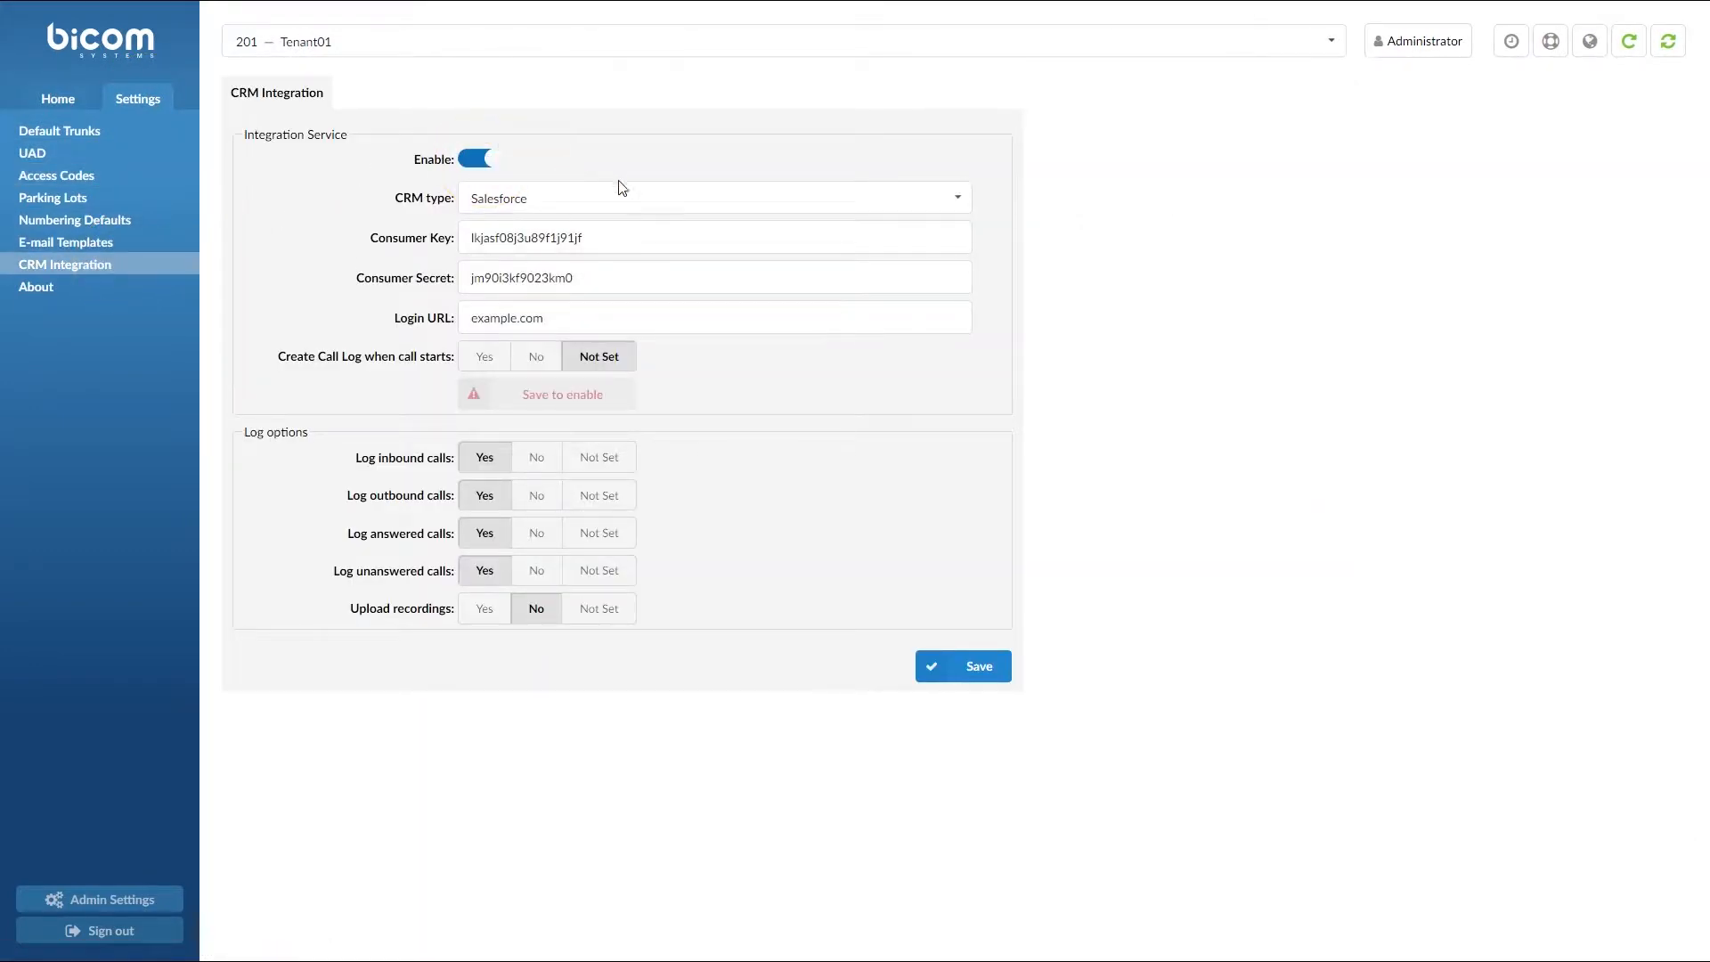
{"action": "left_click", "coordinate": [714, 198]}
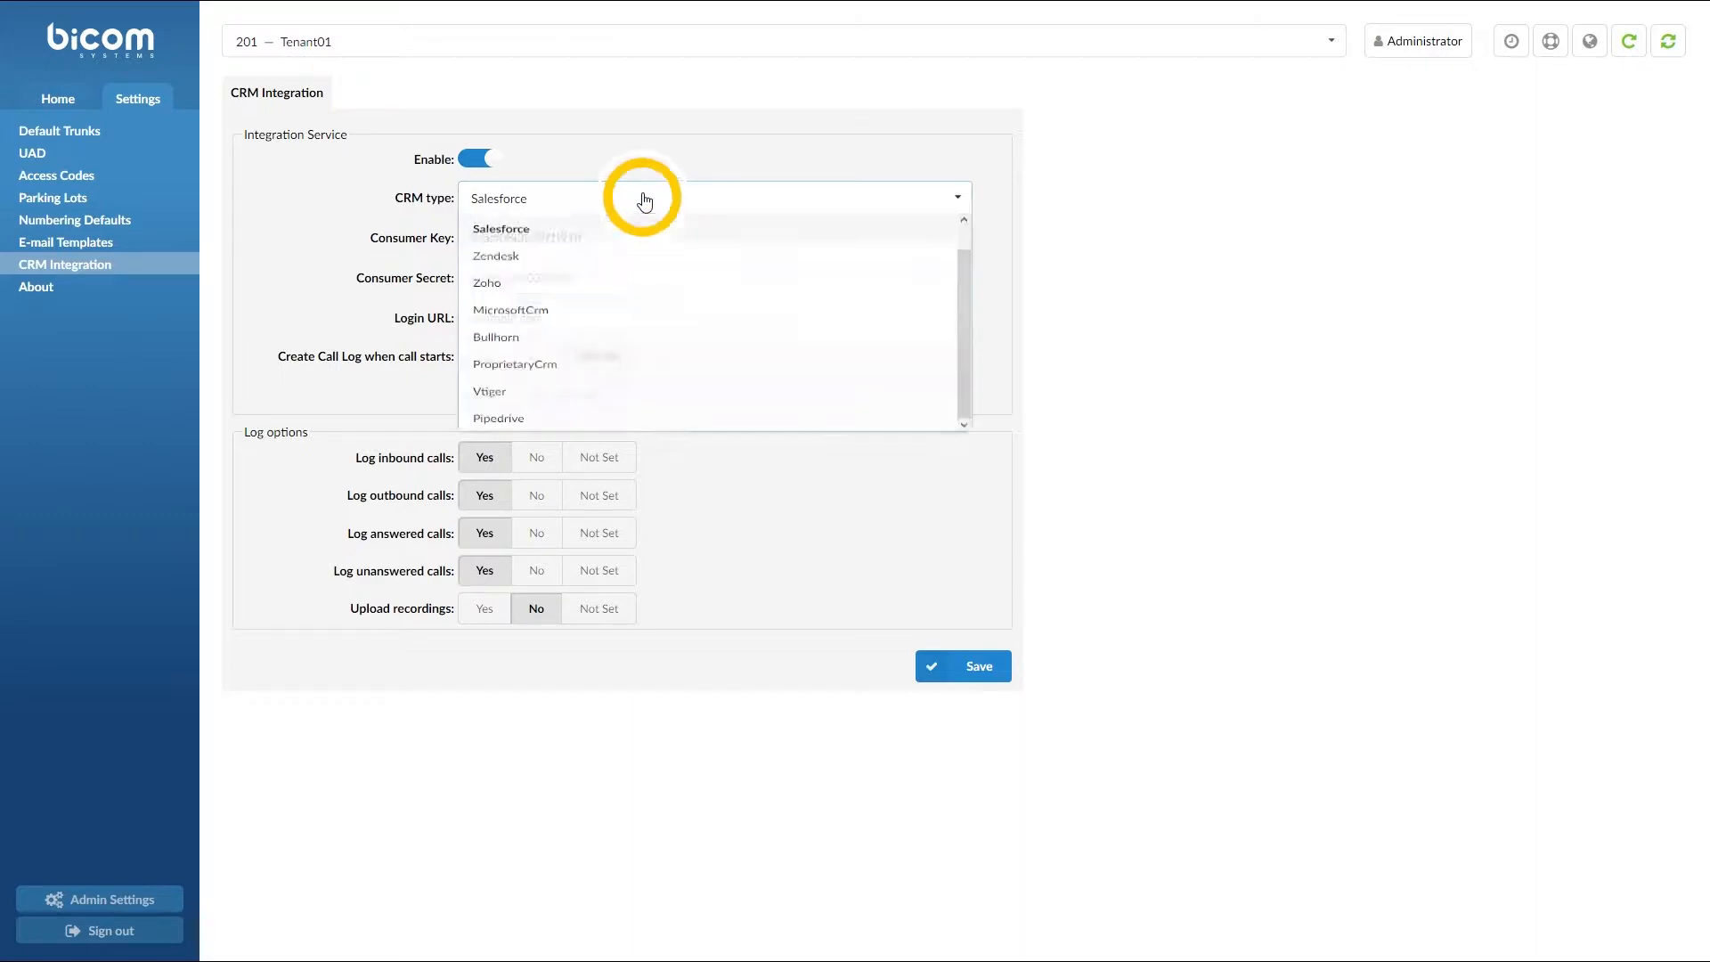
{"action": "left_click", "coordinate": [497, 418]}
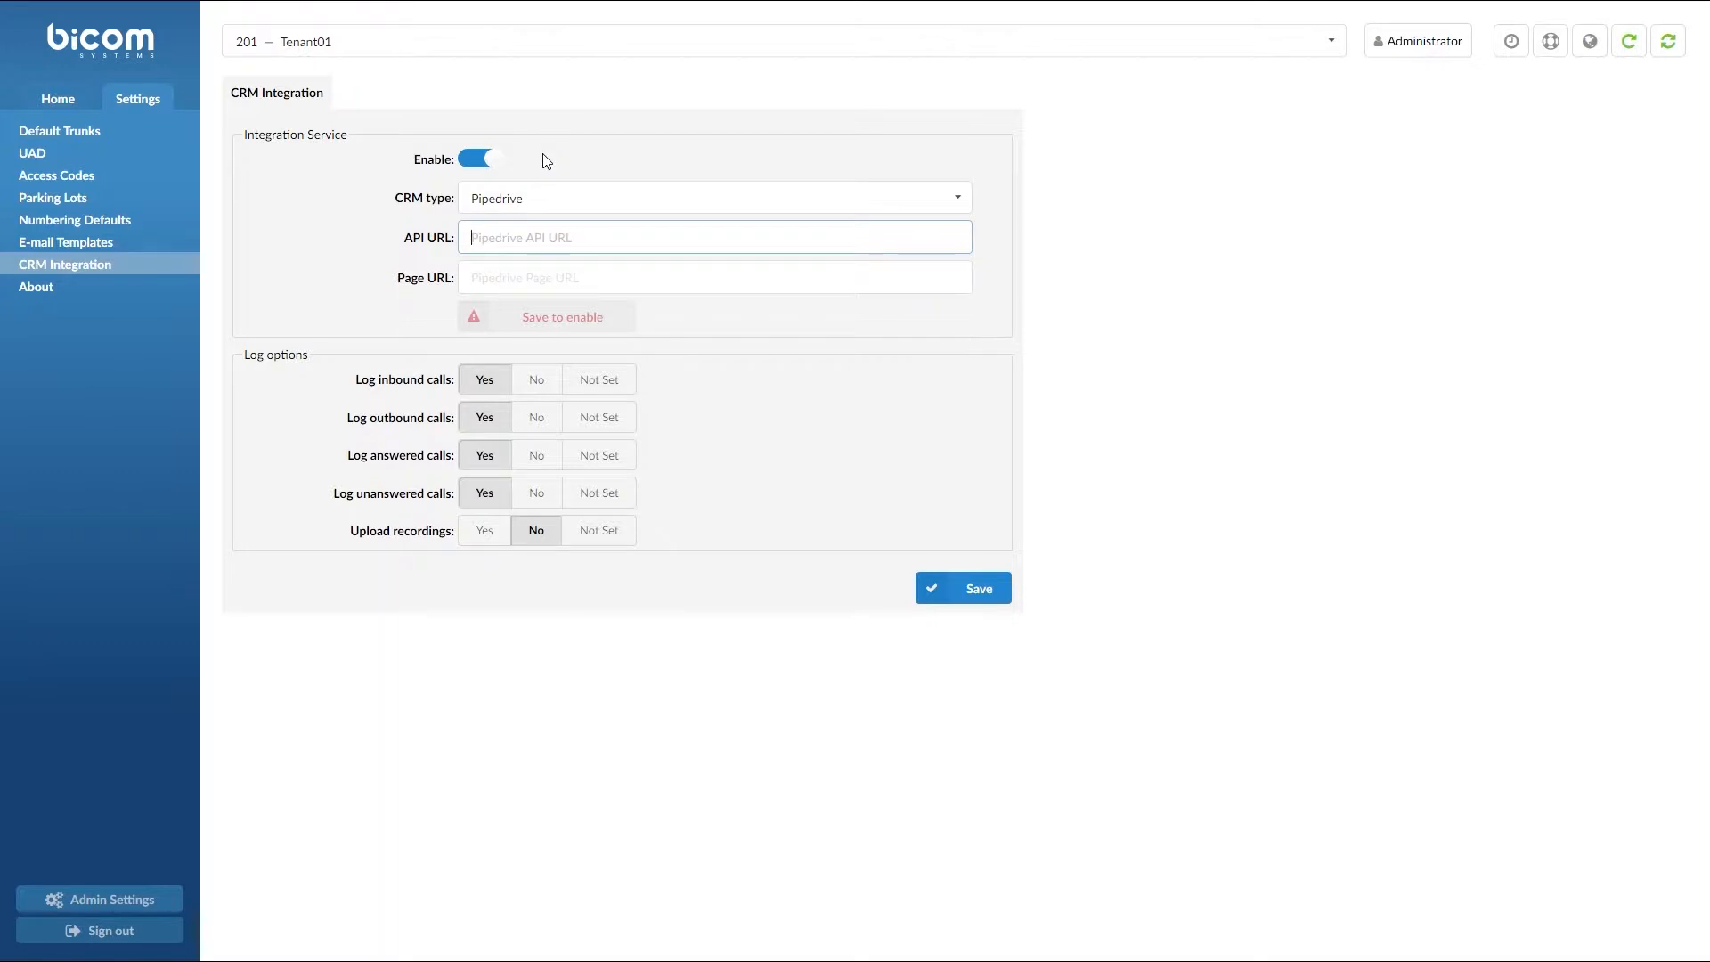
{"action": "type", "text": "https://examplecompany.pipedrive.com"}
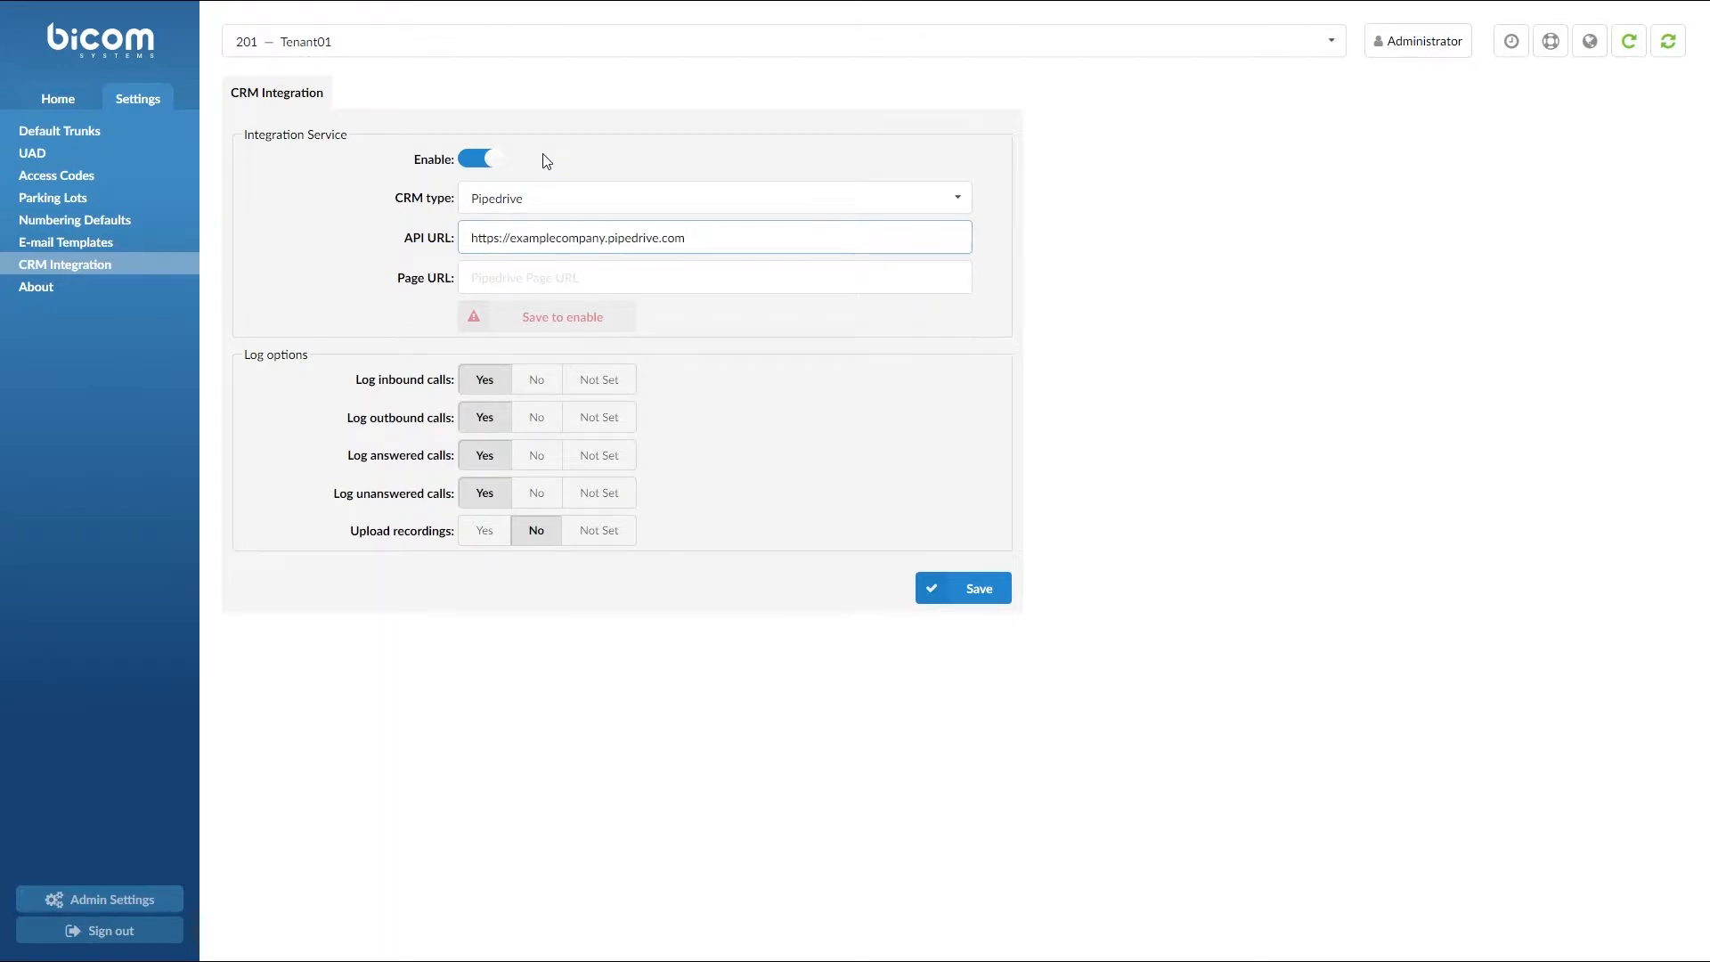
{"action": "type", "text": "/"}
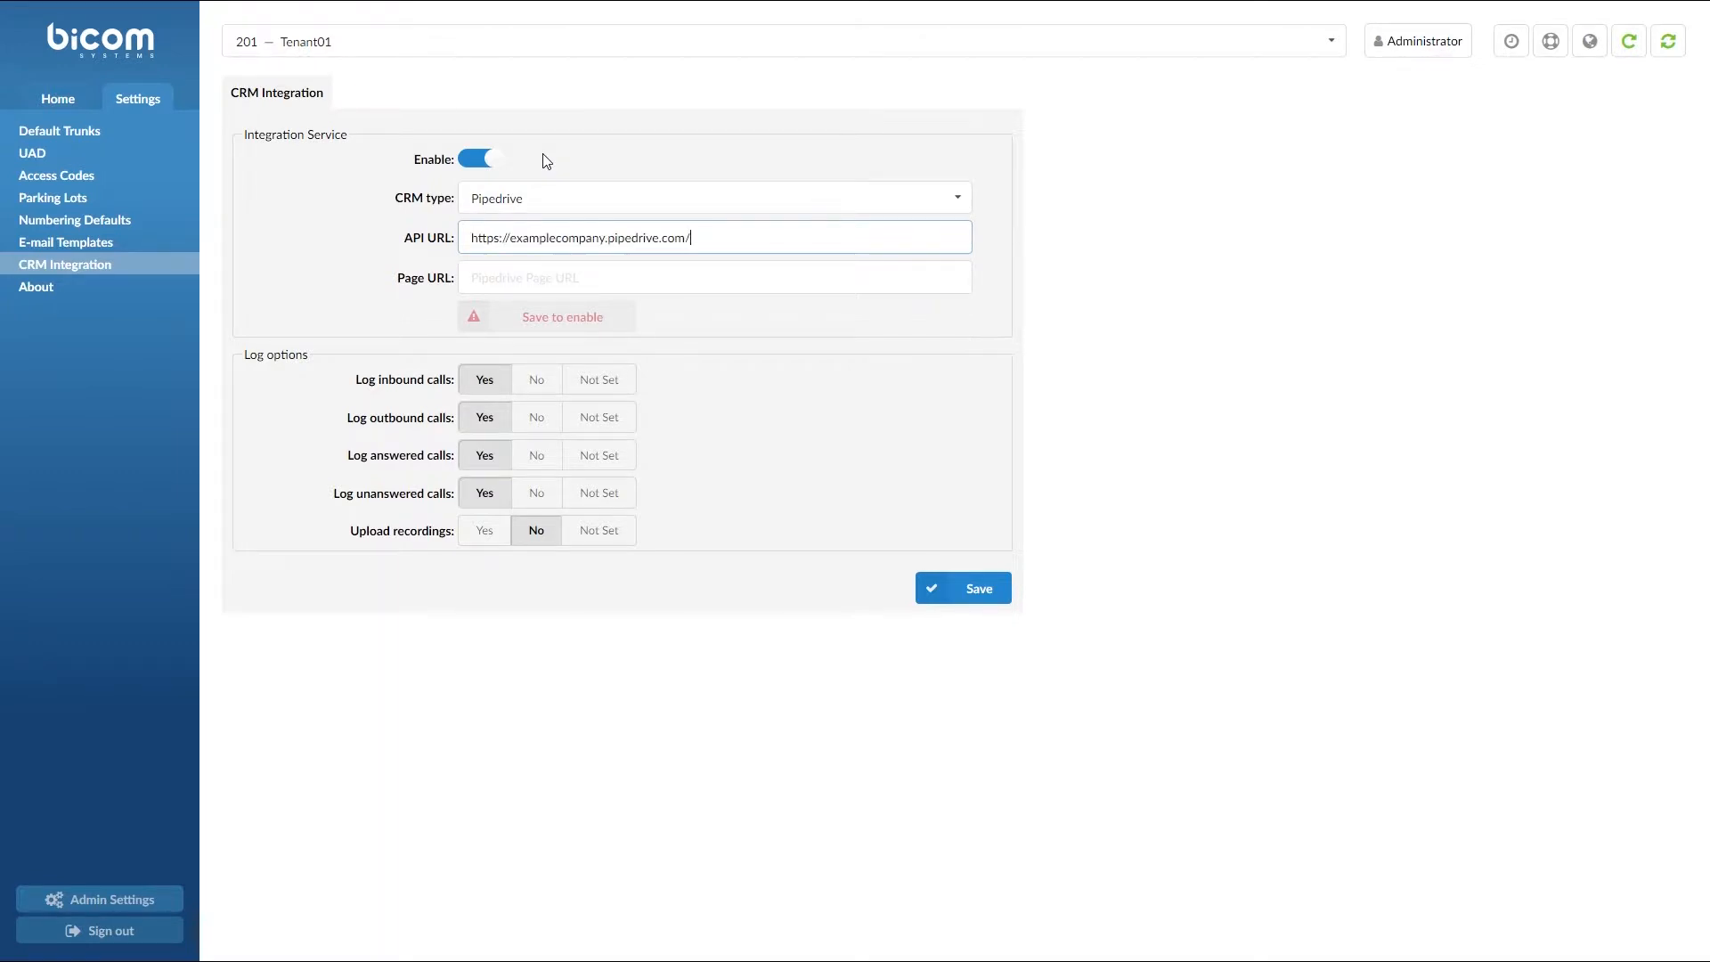
{"action": "type", "text": "v1"}
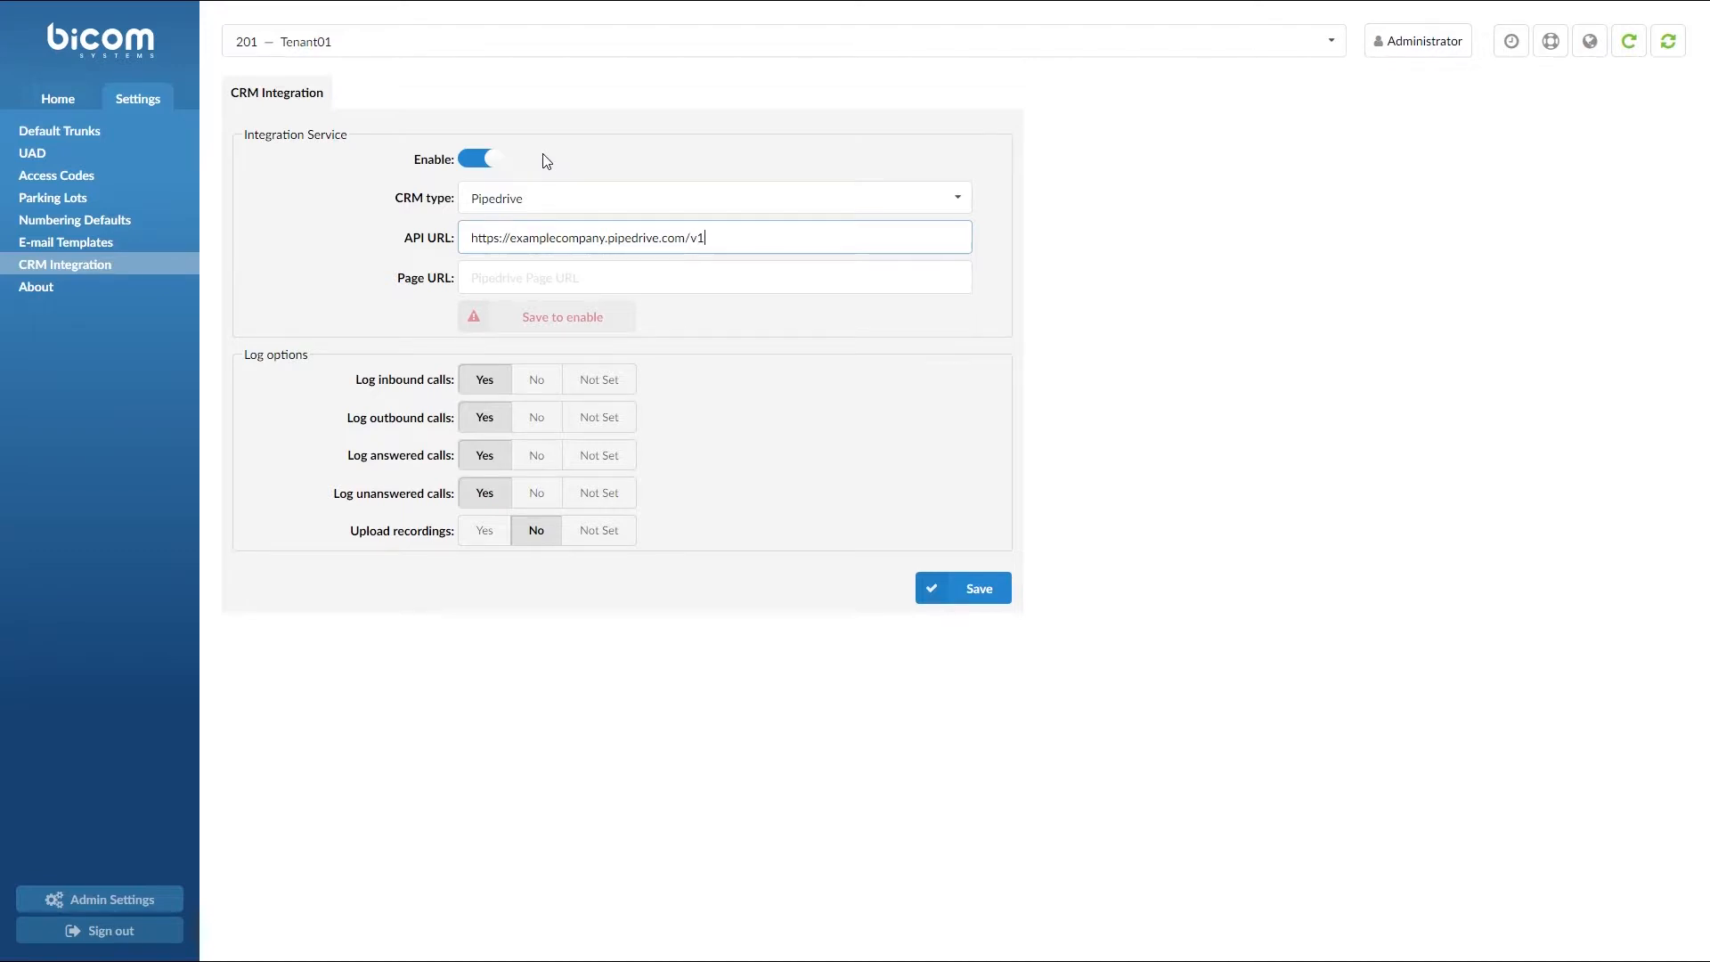
{"action": "left_click", "coordinate": [714, 277]}
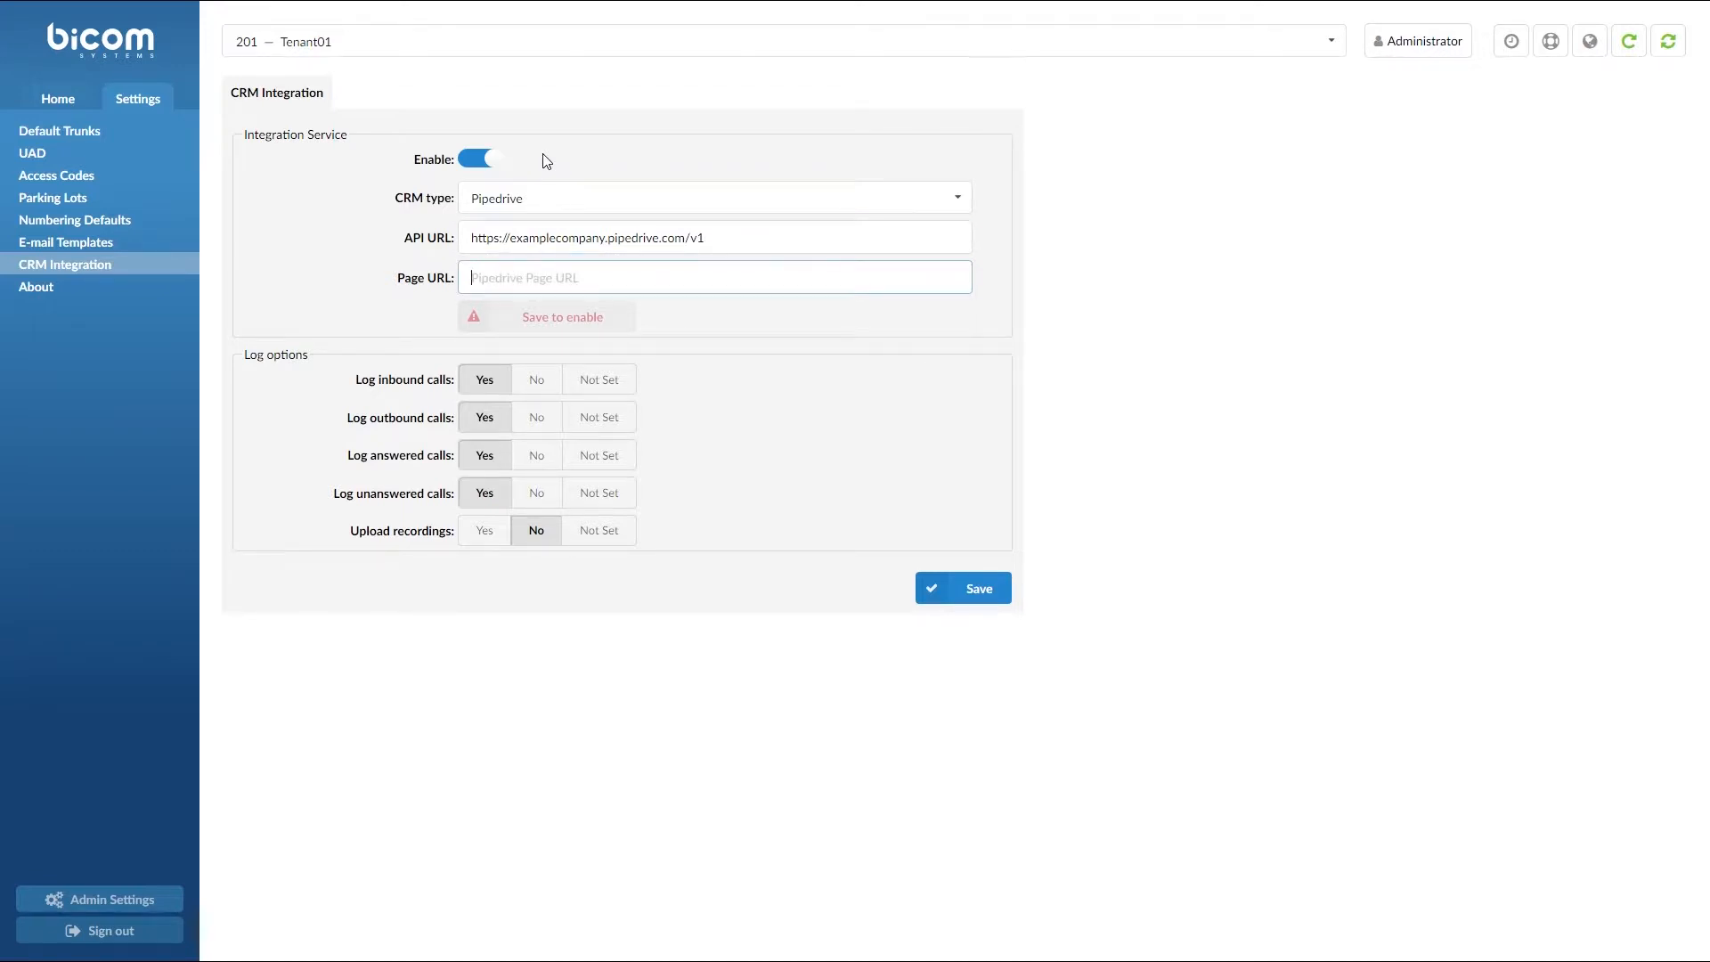
{"action": "type", "text": "https://examplecompany.pipedrive.com"}
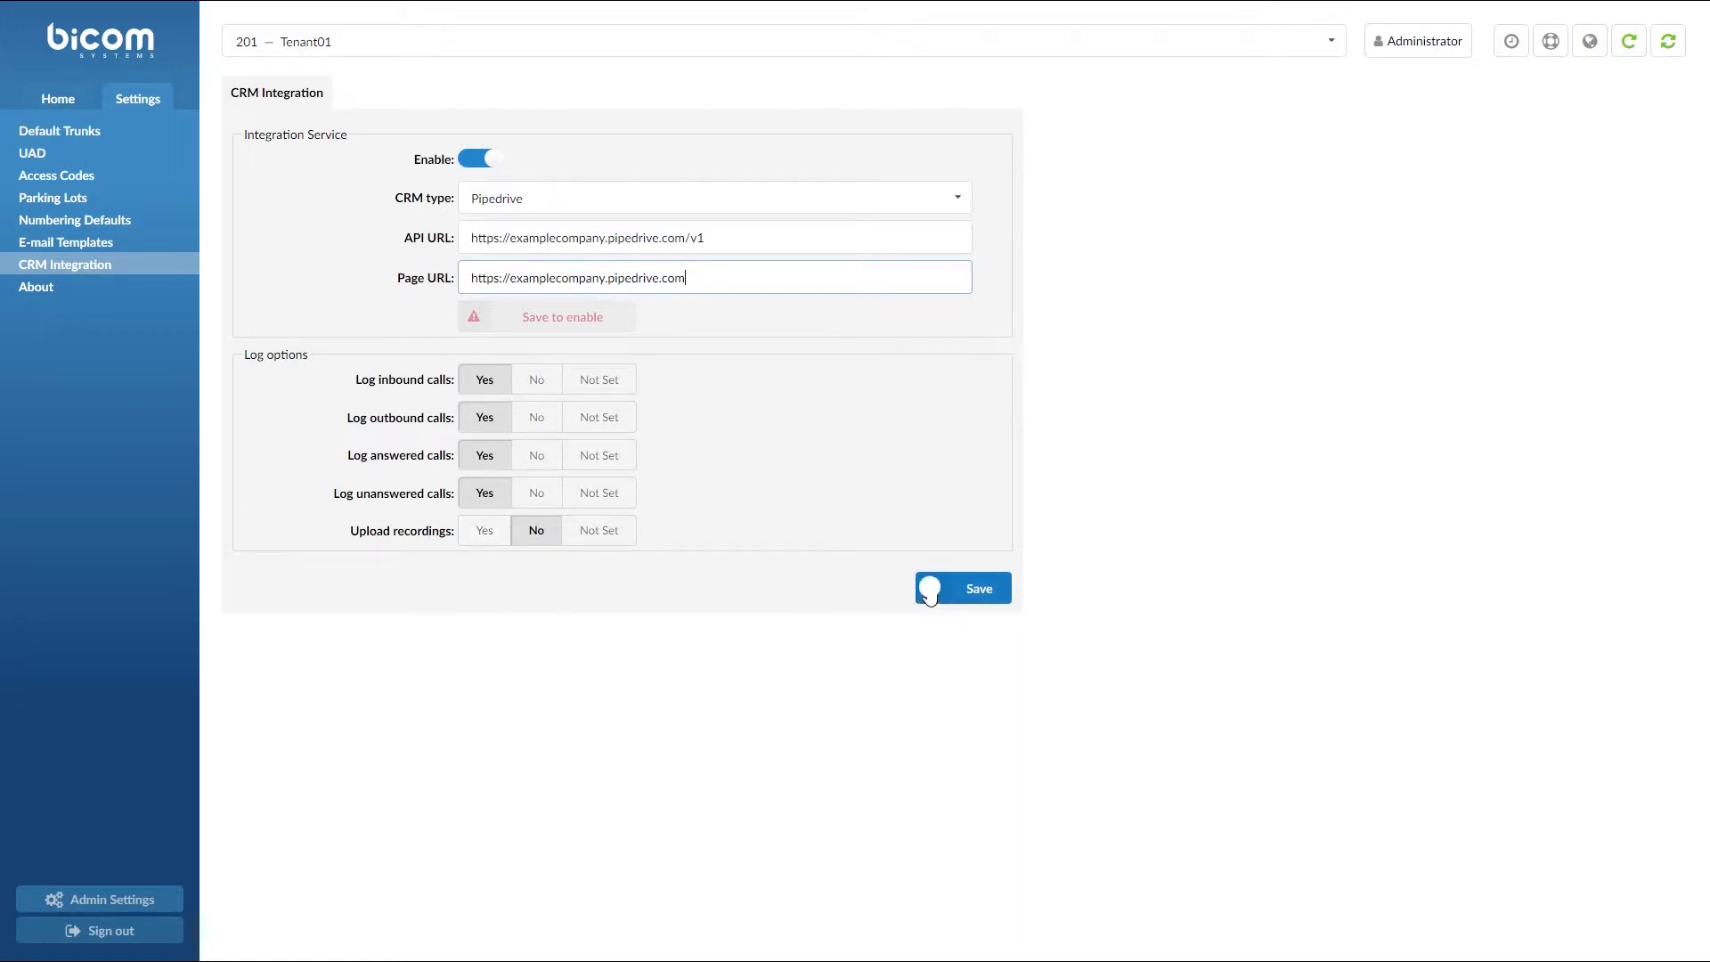
{"action": "left_click", "coordinate": [961, 588]}
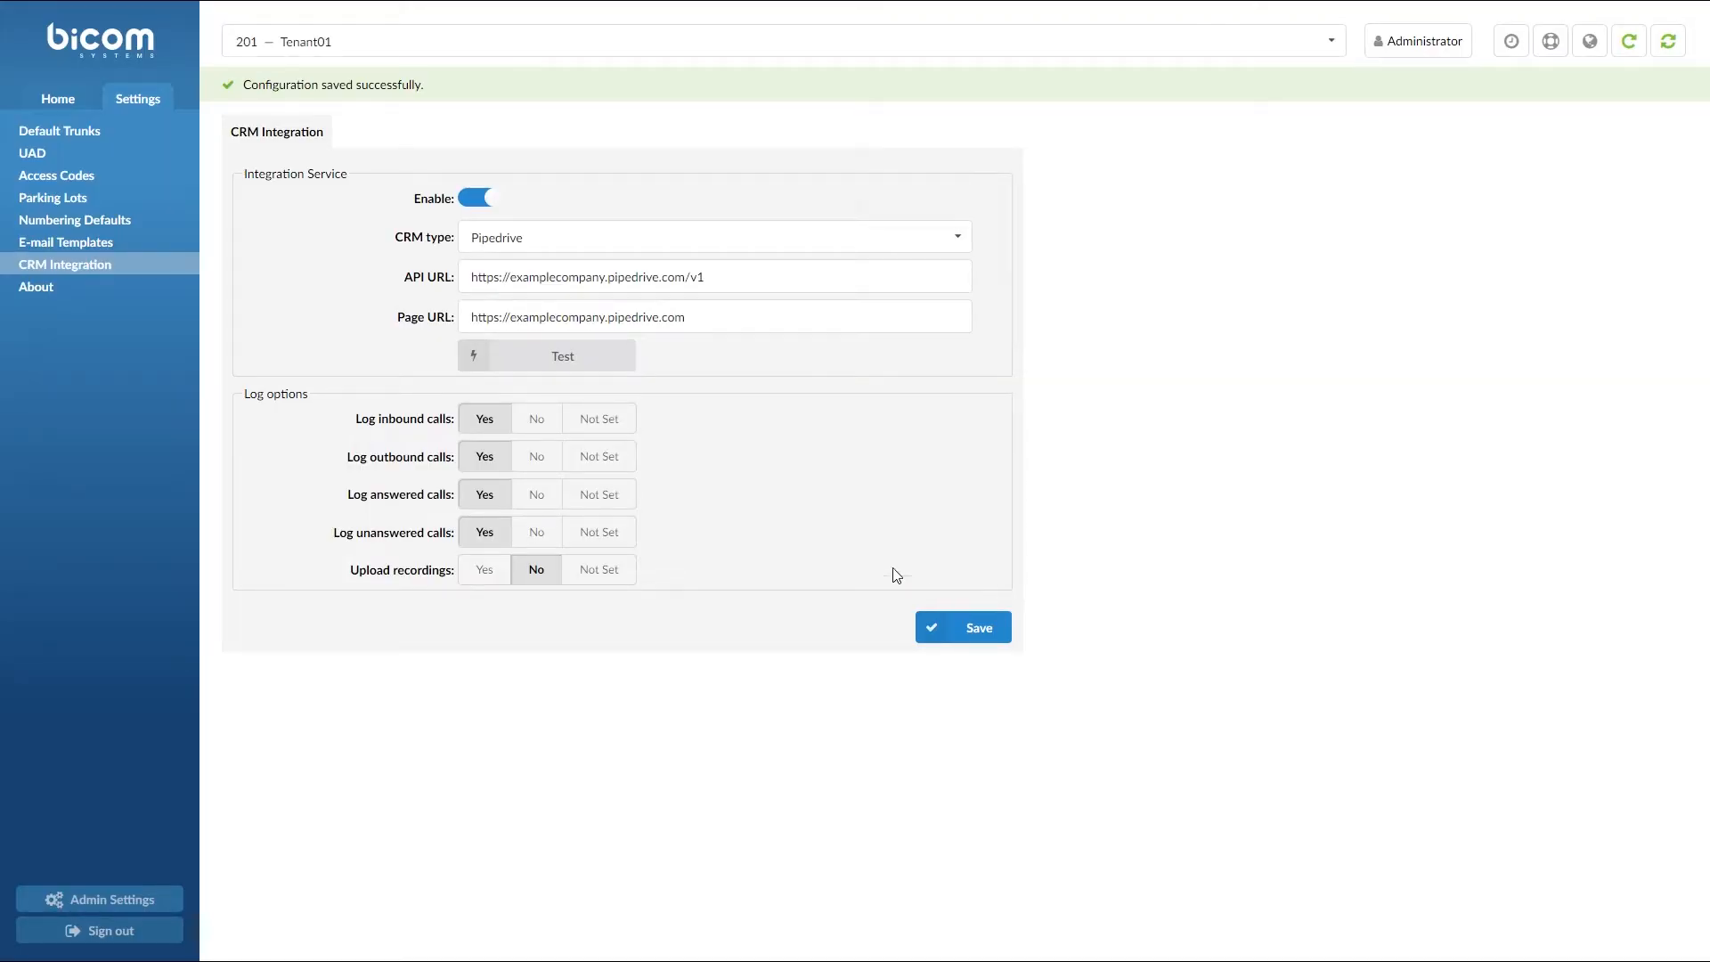
- Open the CRM Test form and enter the Pipedrive account's gmail.com email as username
{"action": "left_click", "coordinate": [545, 355]}
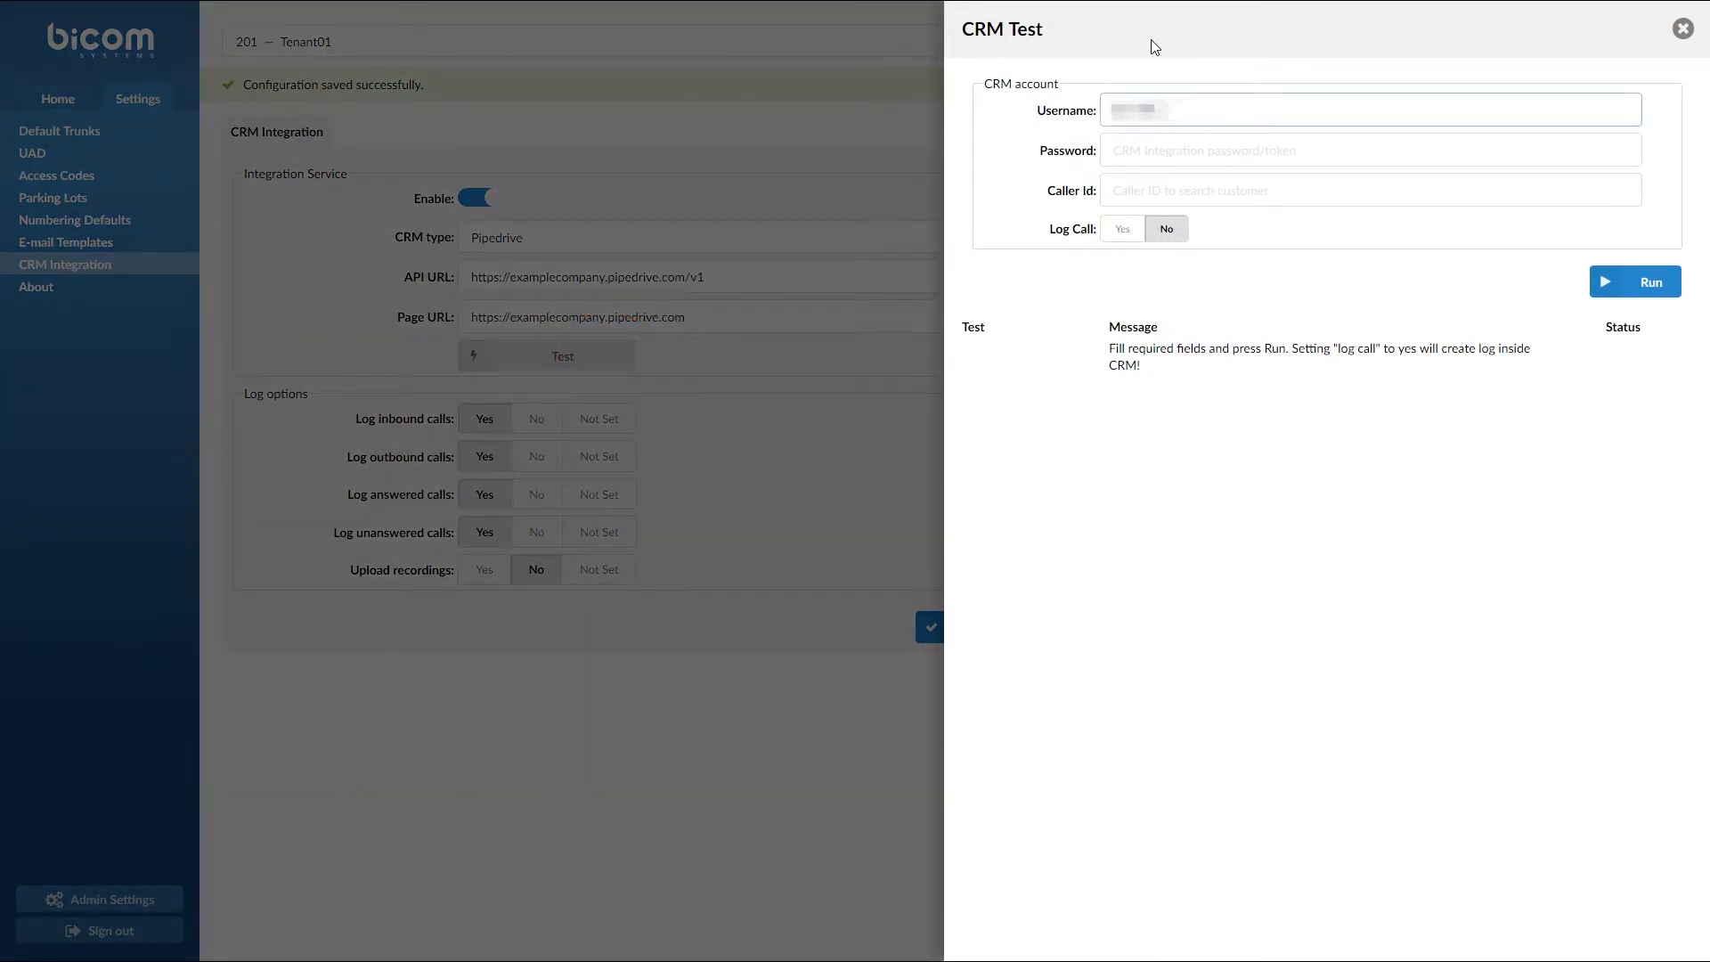
{"action": "type", "text": "@"}
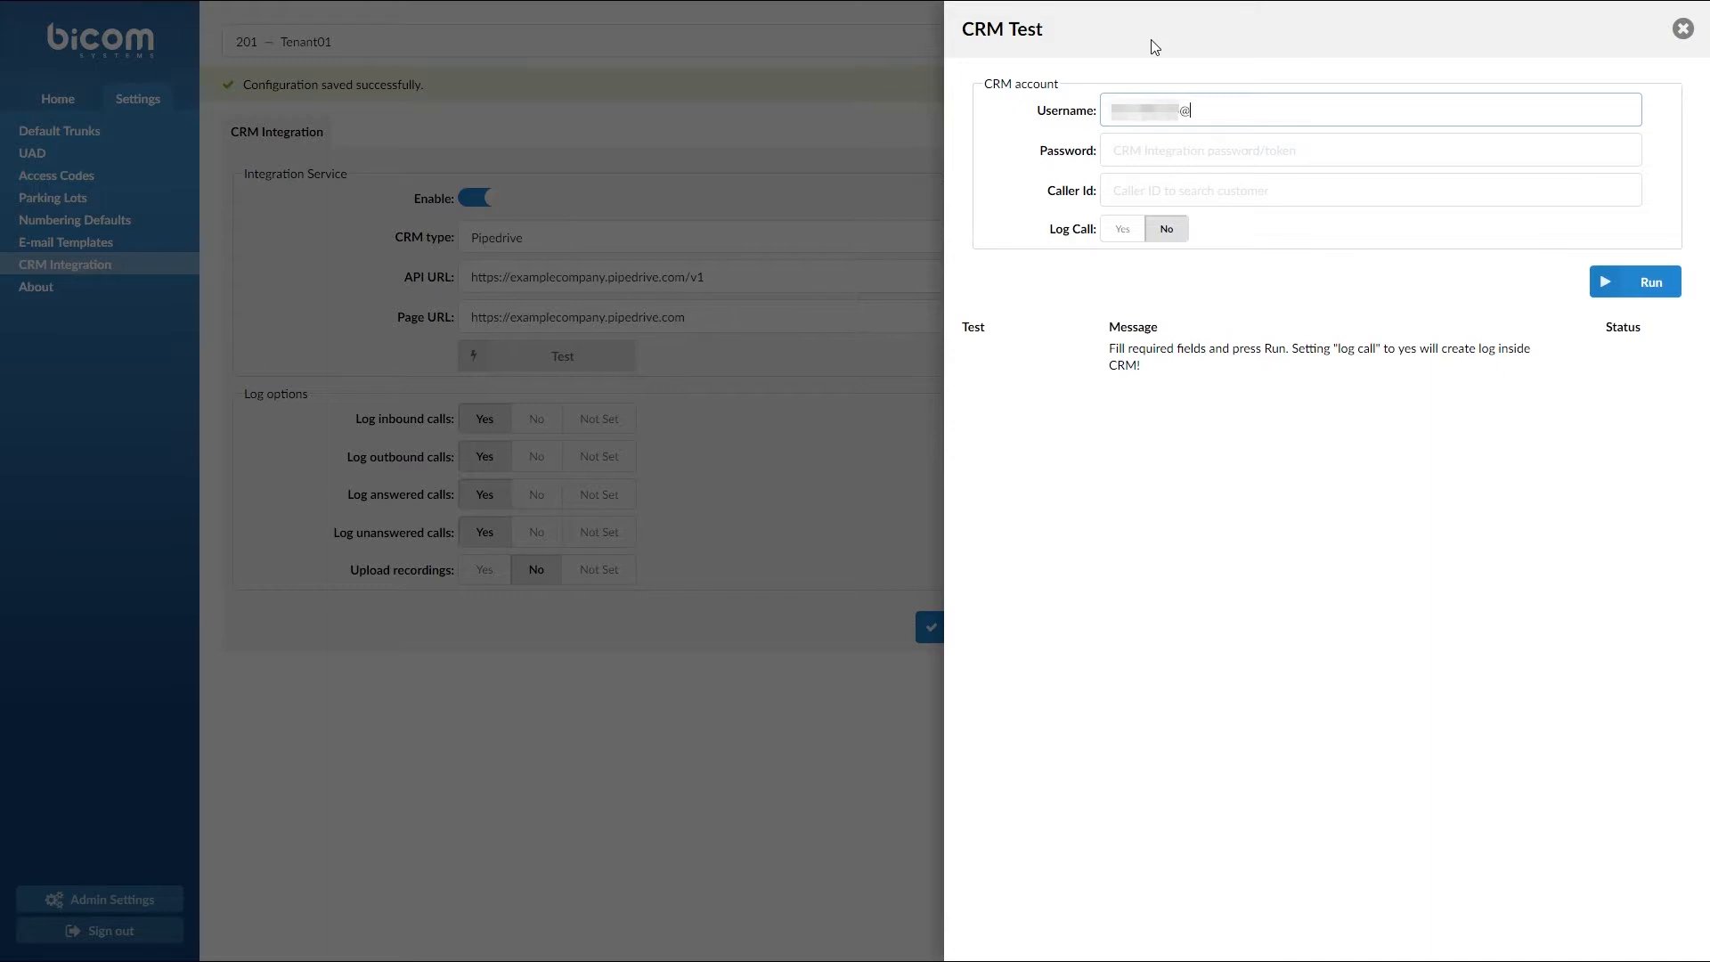
{"action": "type", "text": "gmail.com"}
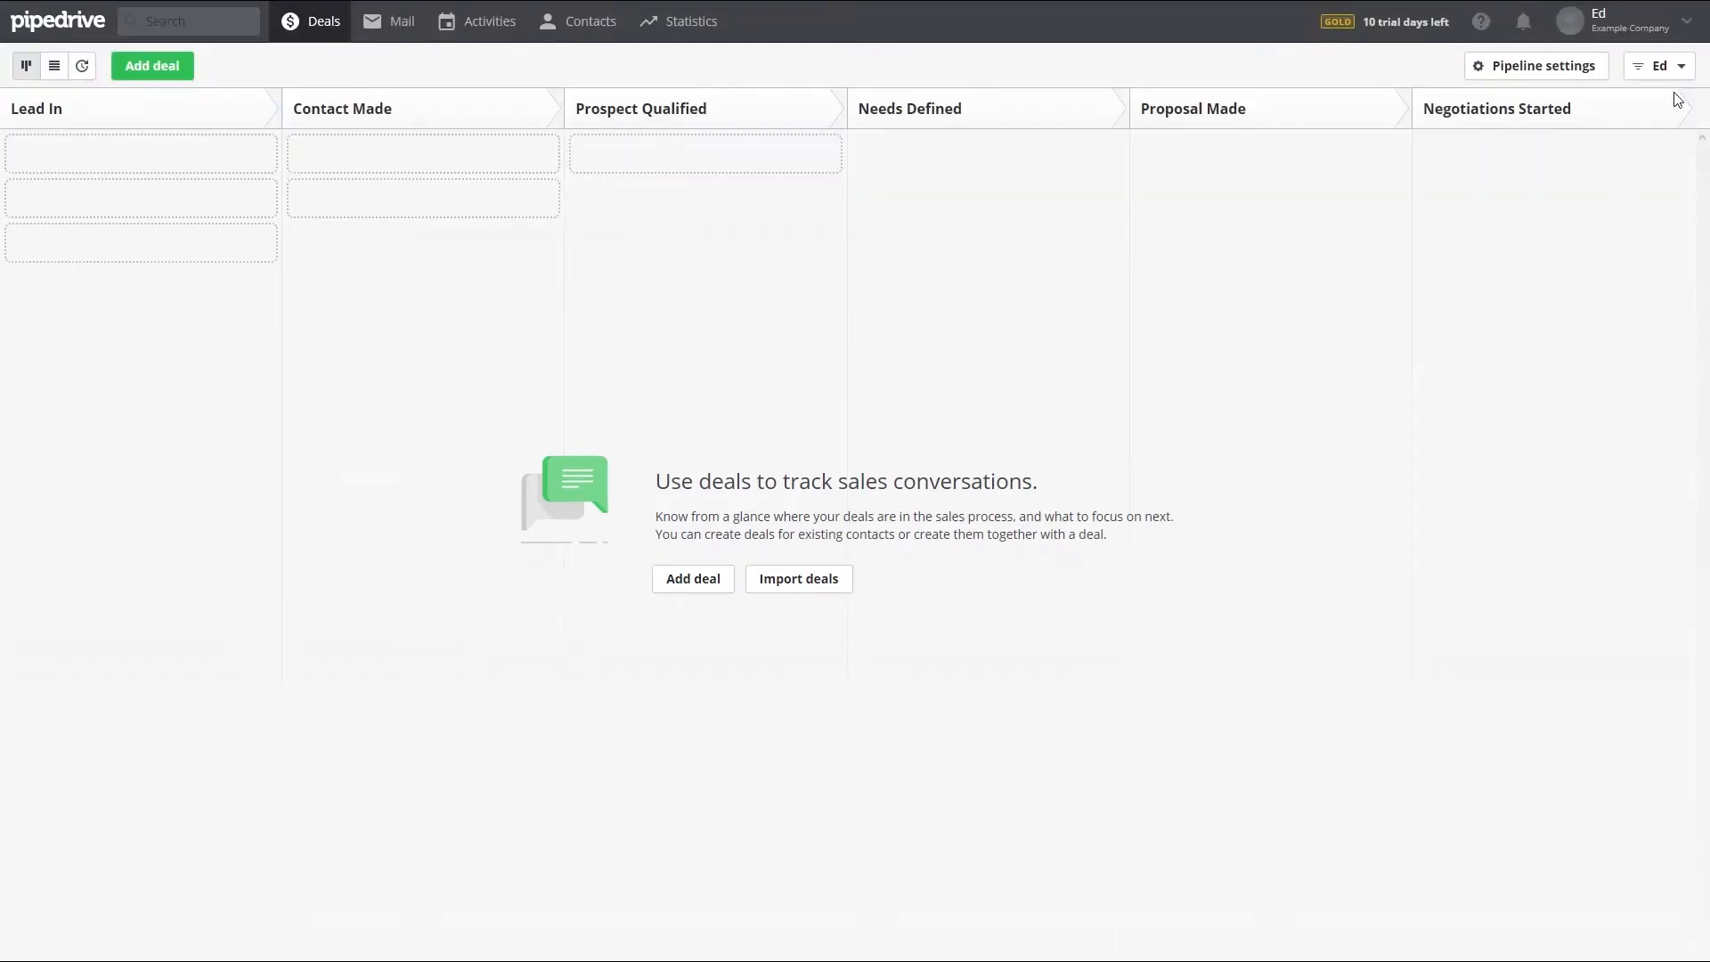
- Go to the personal API token page in Pipedrive account settings to copy the token
{"action": "left_click", "coordinate": [1658, 21]}
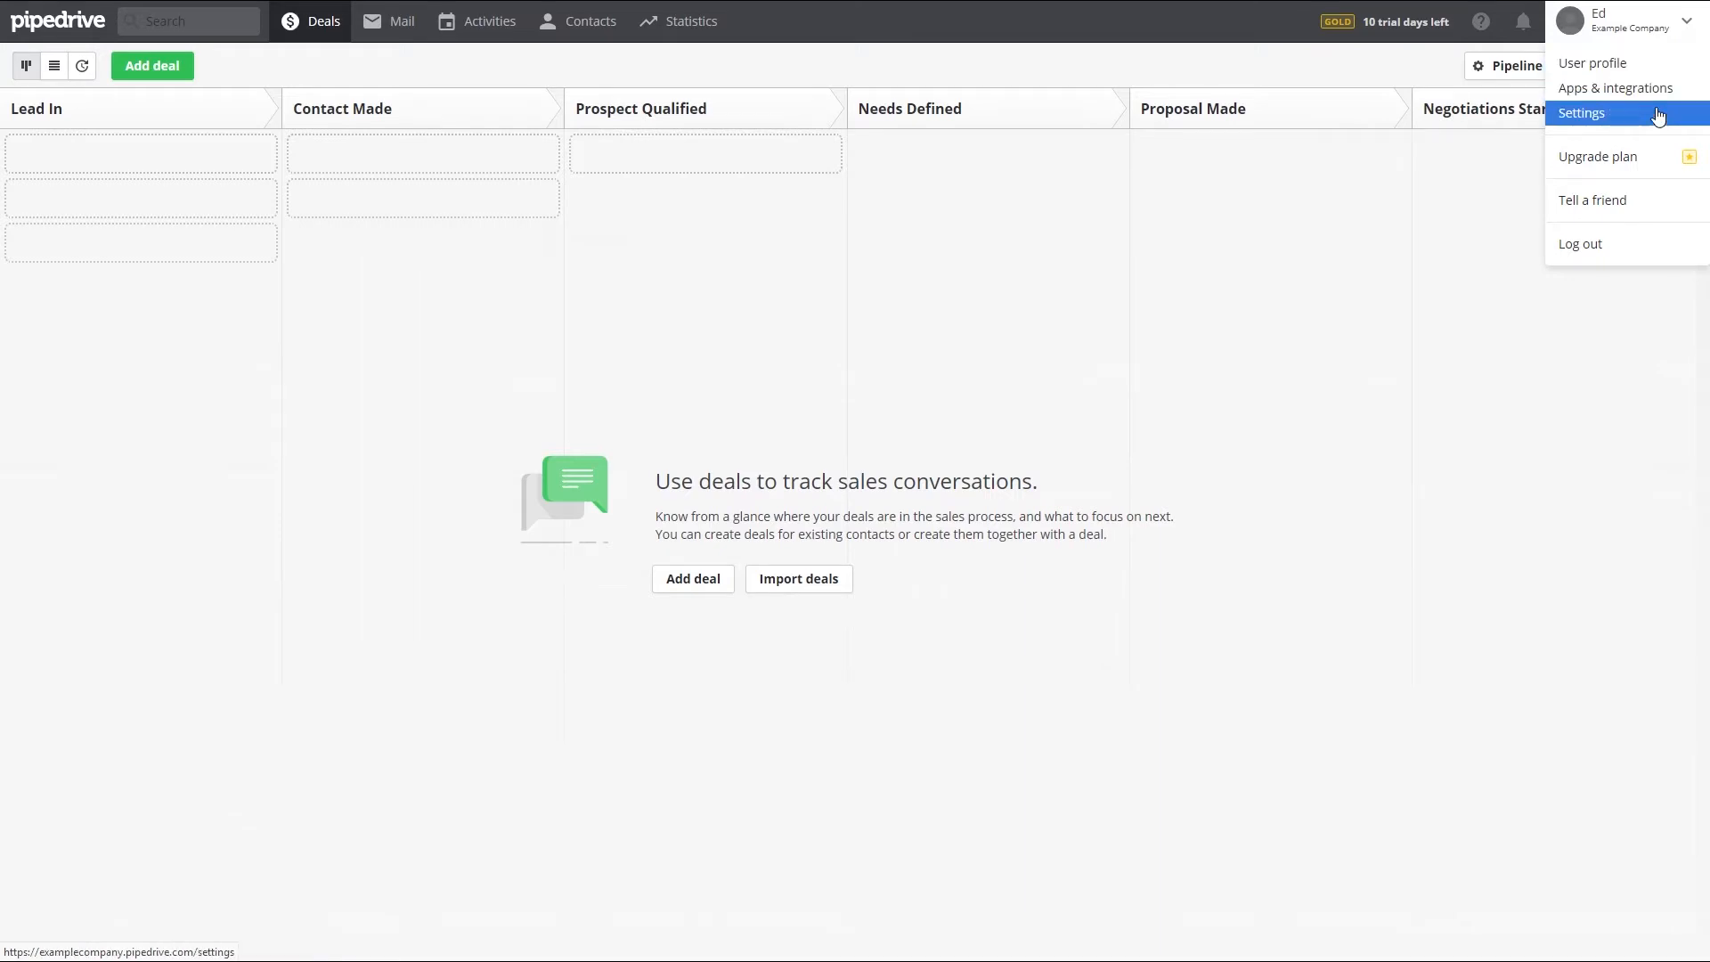
{"action": "left_click", "coordinate": [1579, 112]}
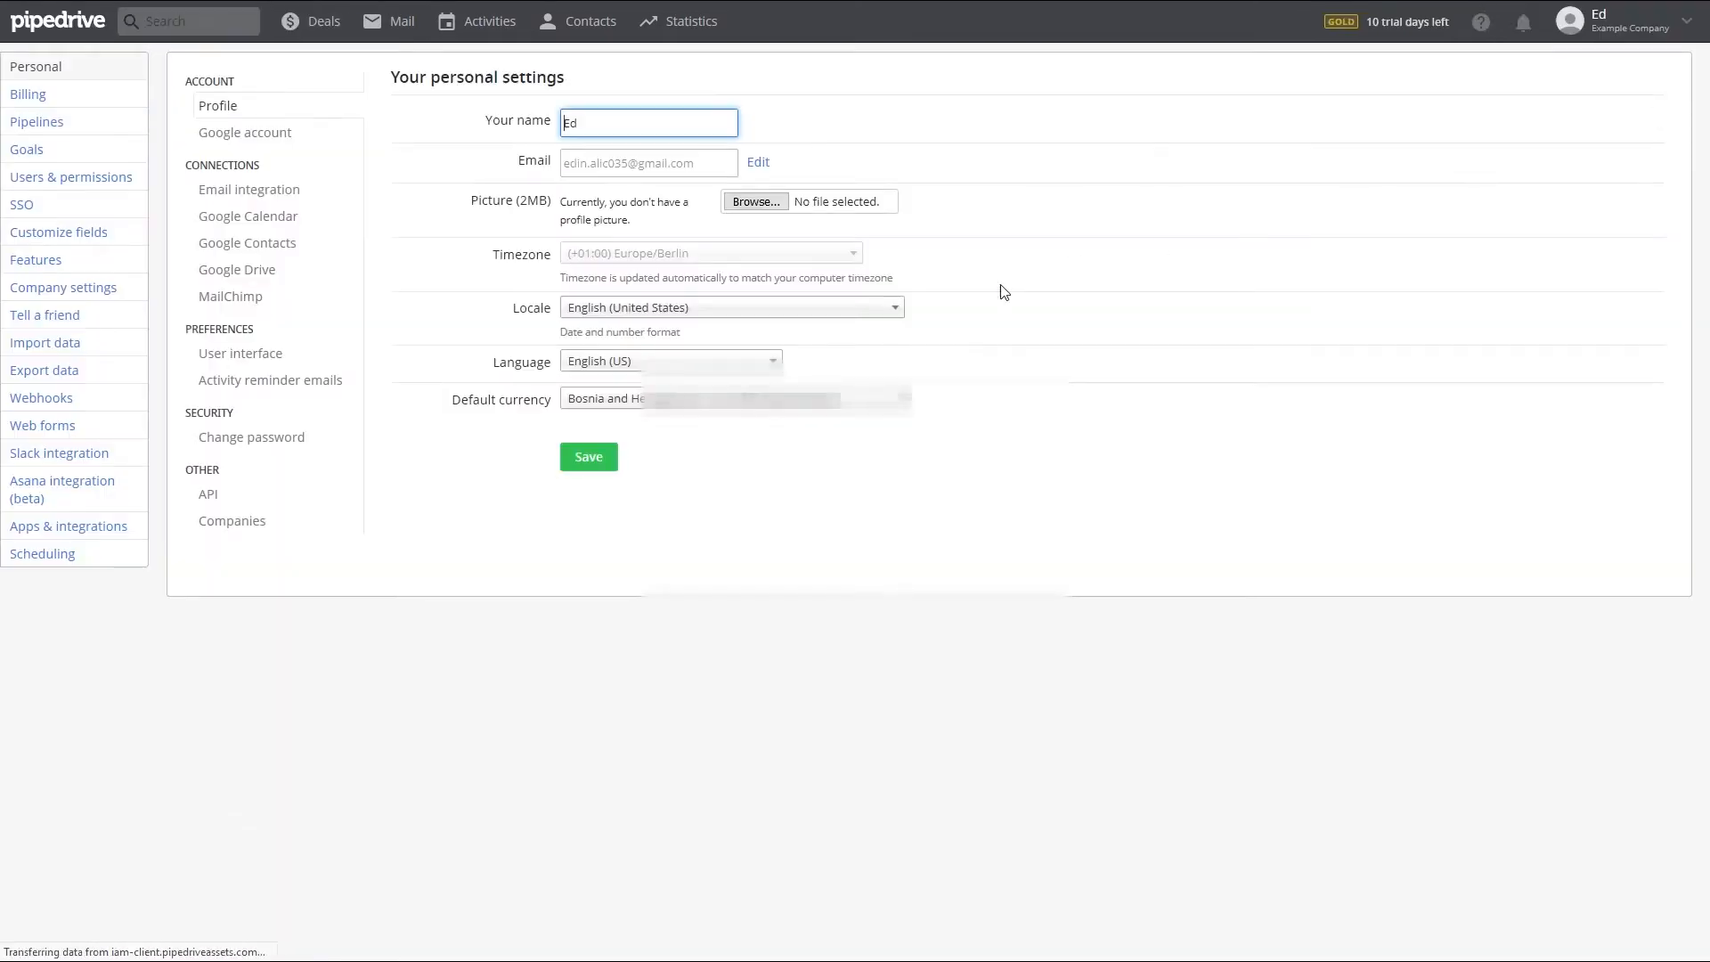
{"action": "left_click", "coordinate": [207, 494]}
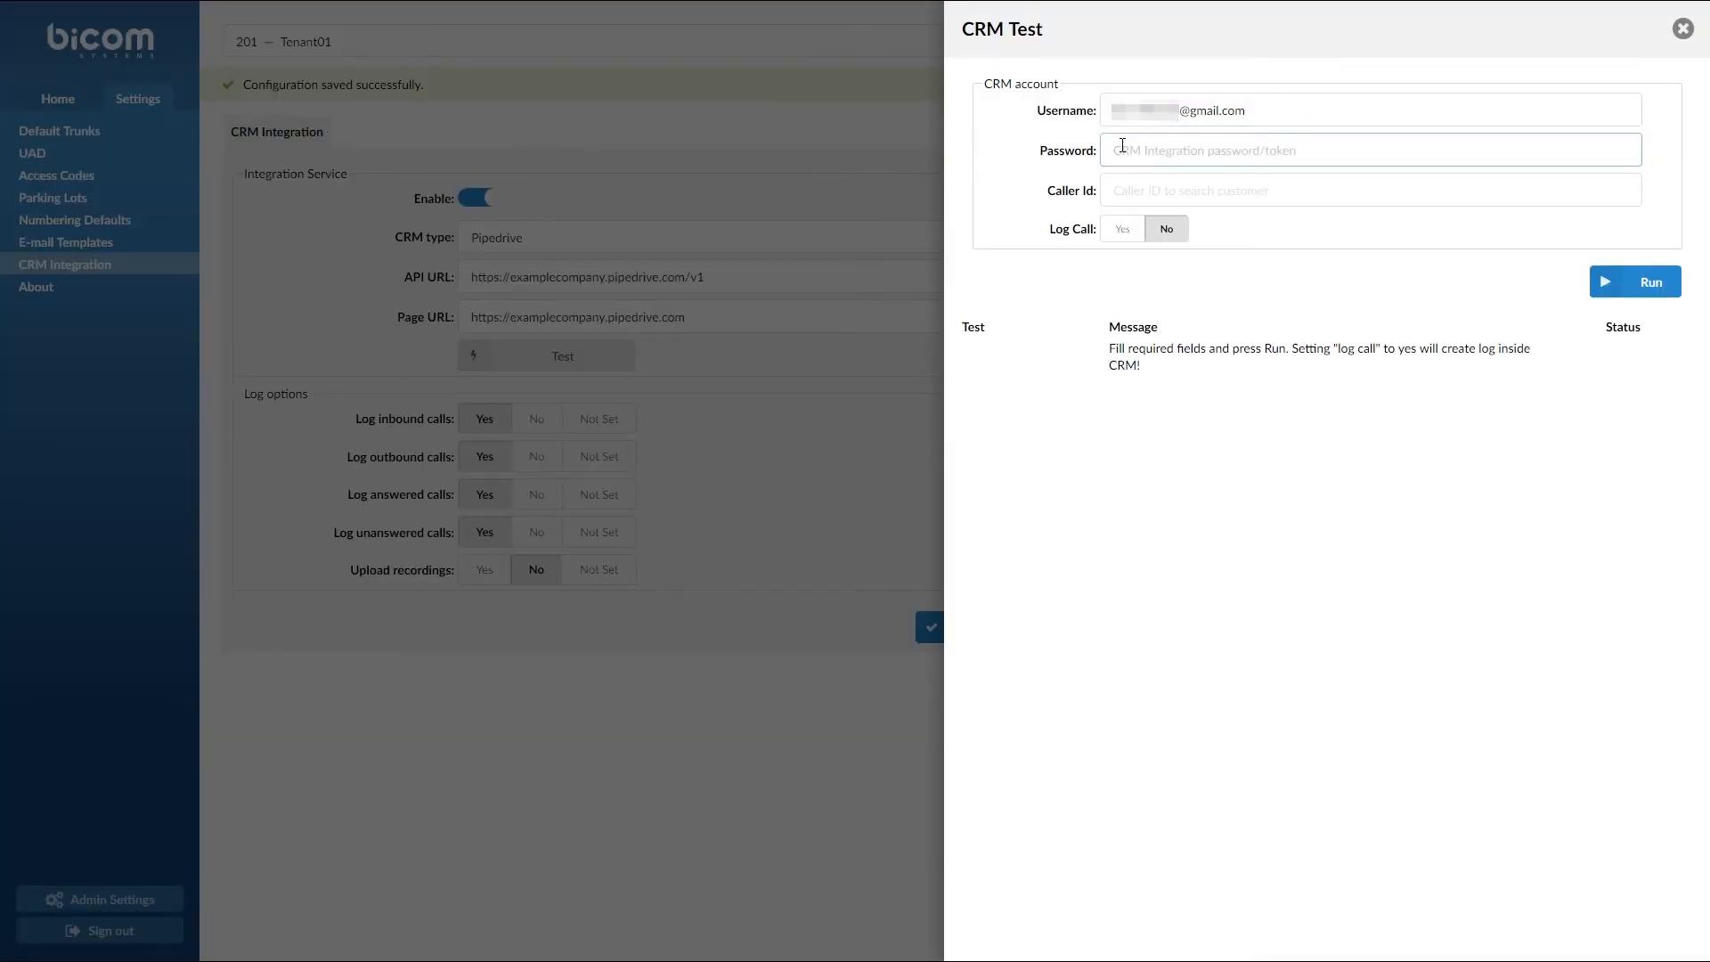
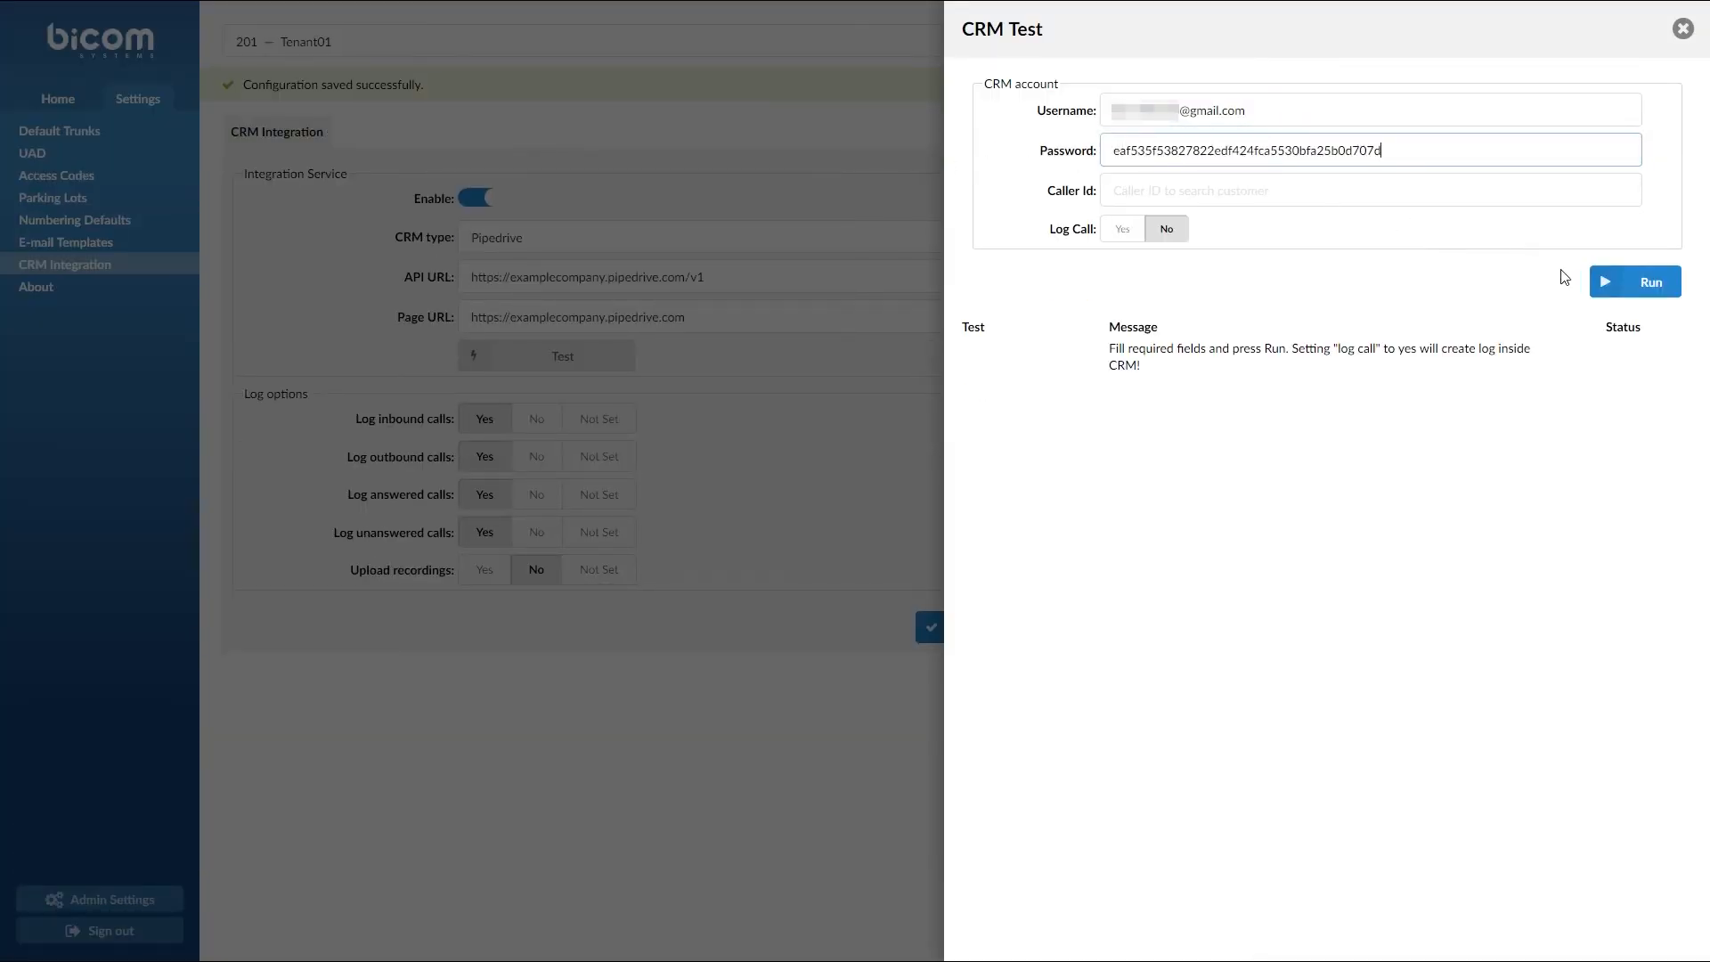
{"action": "left_click", "coordinate": [1635, 280]}
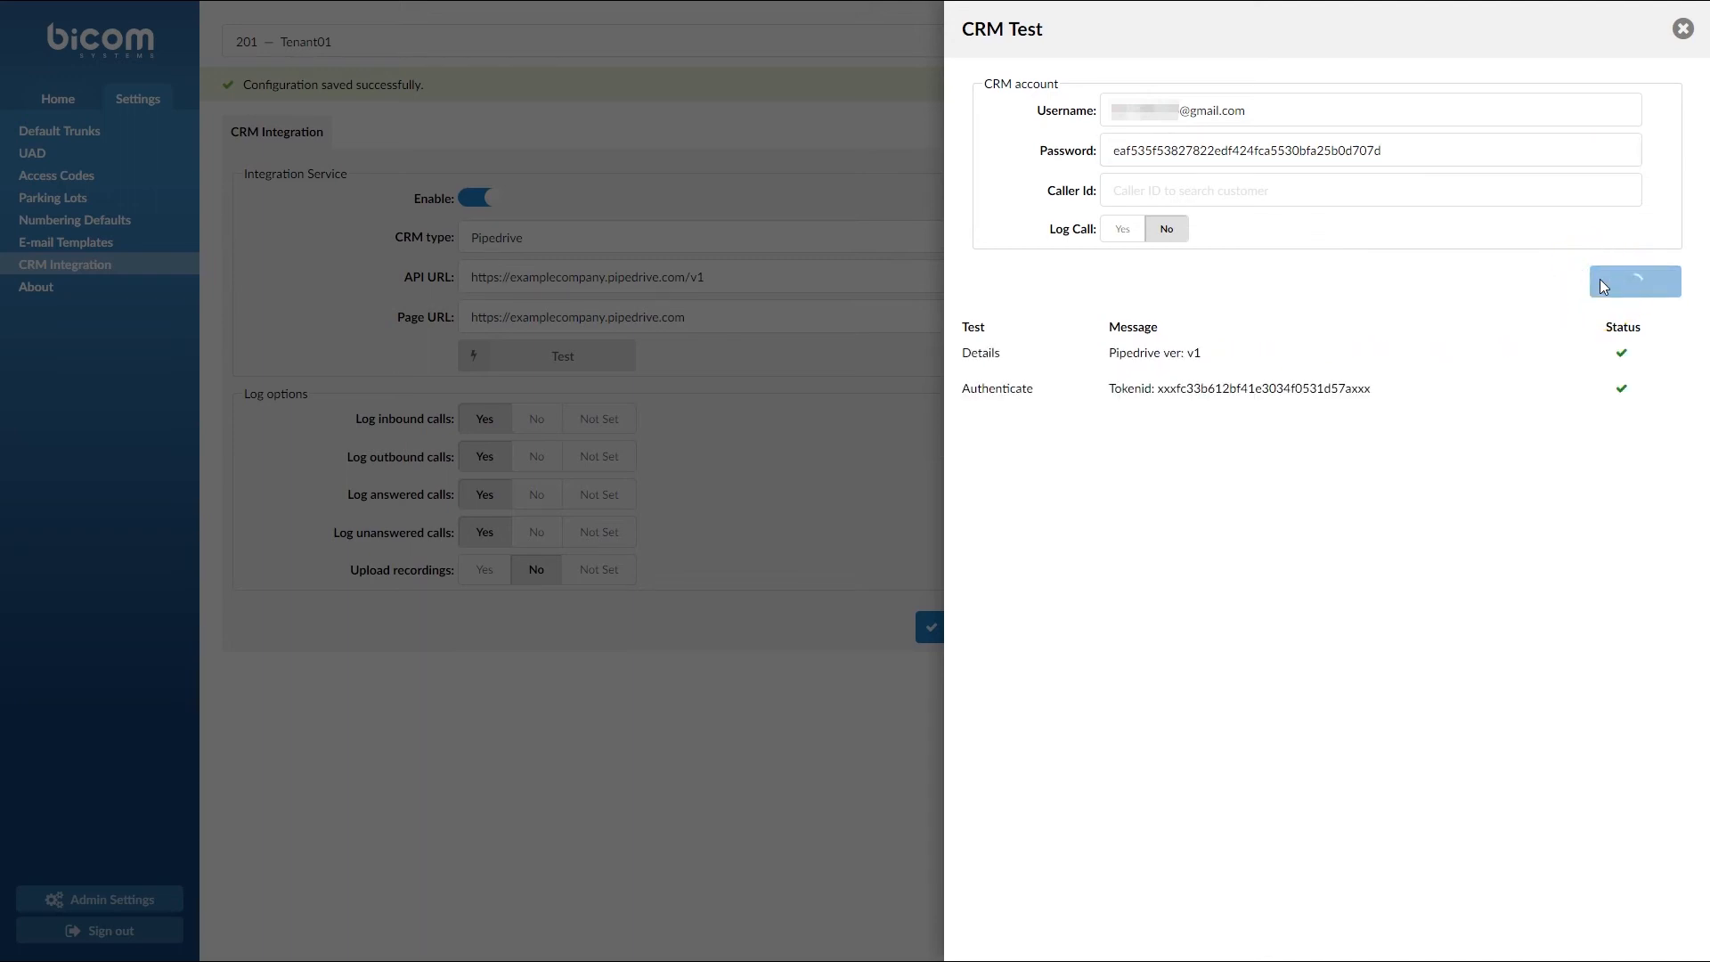
{"action": "left_click", "coordinate": [1635, 282]}
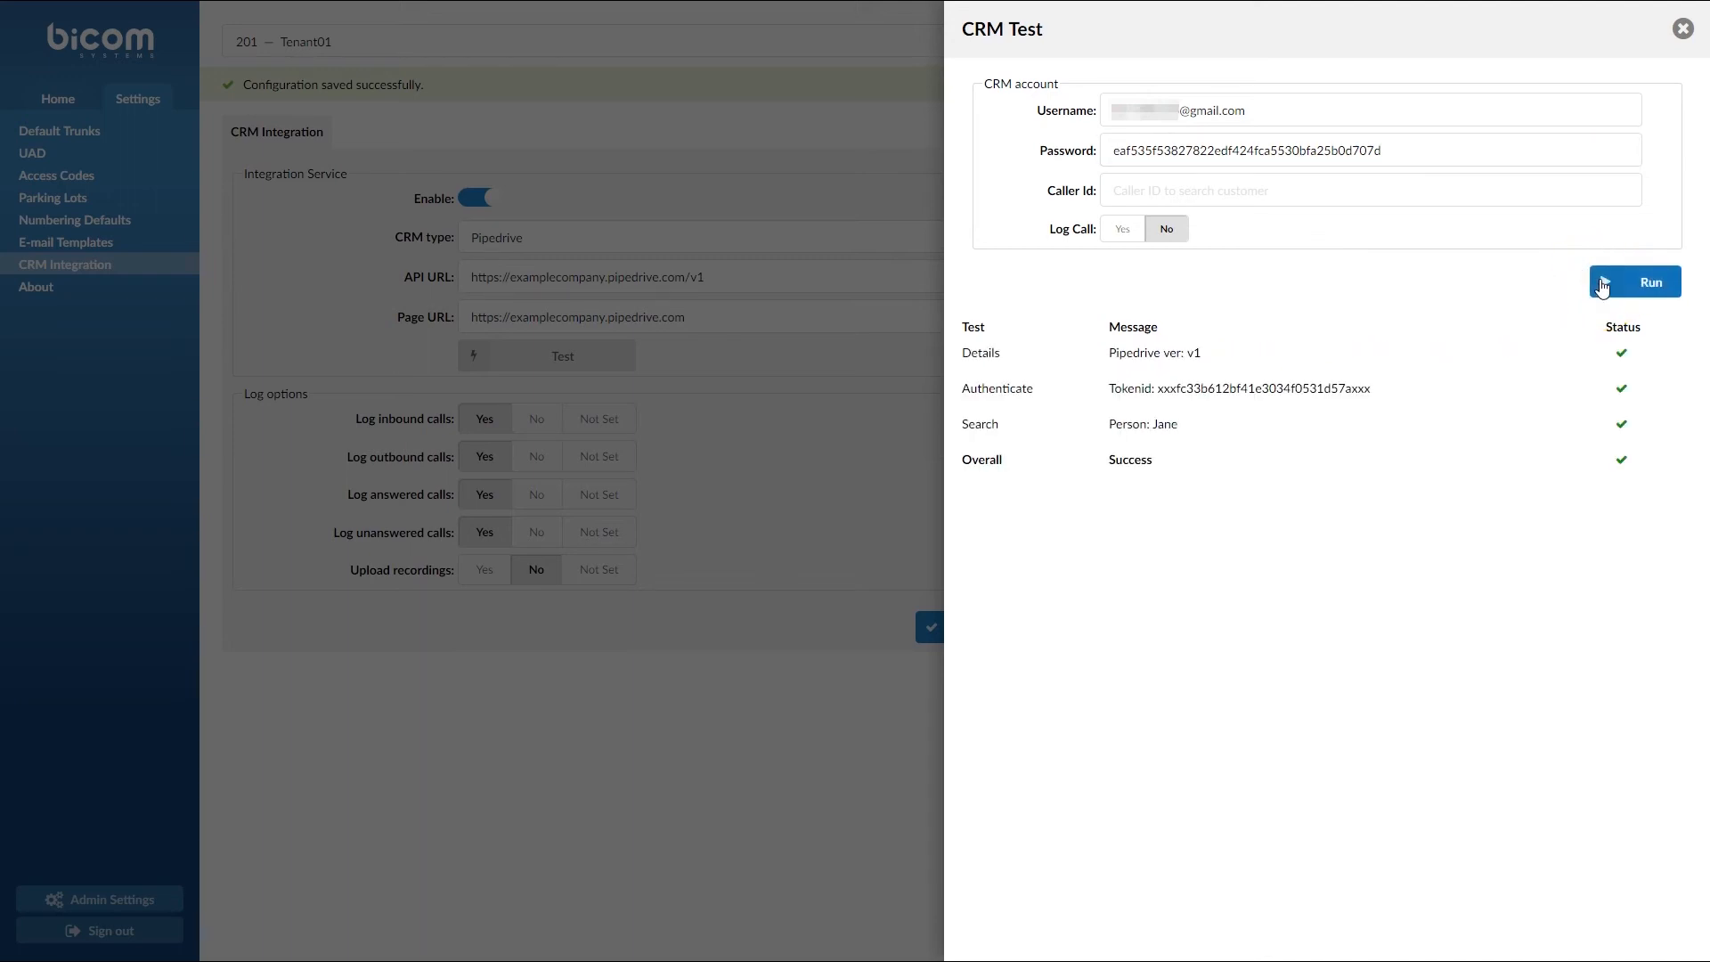